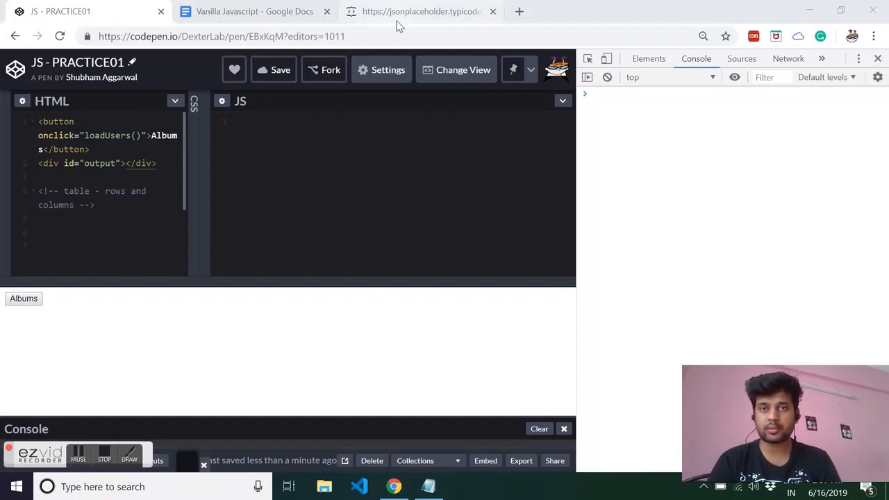
# Check the JSONPlaceholder users data, test the Albums button, and clear the loadUsers console error
pyautogui.click(421, 11)
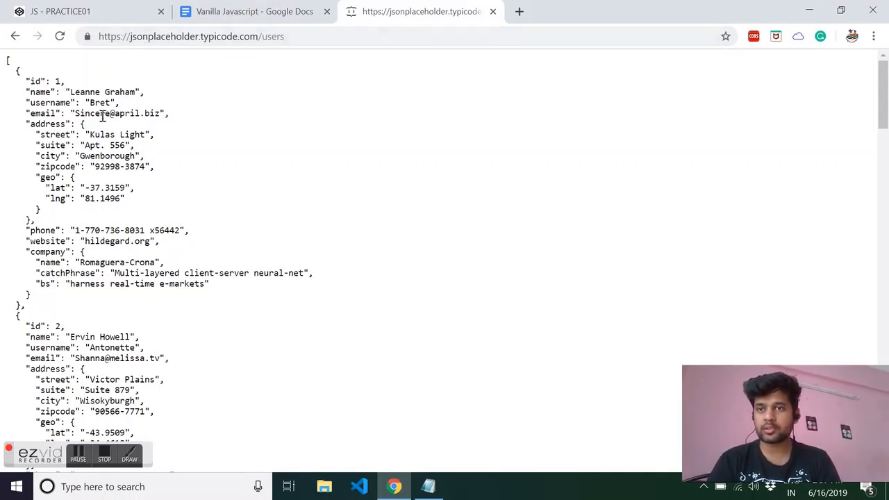
pyautogui.click(76, 11)
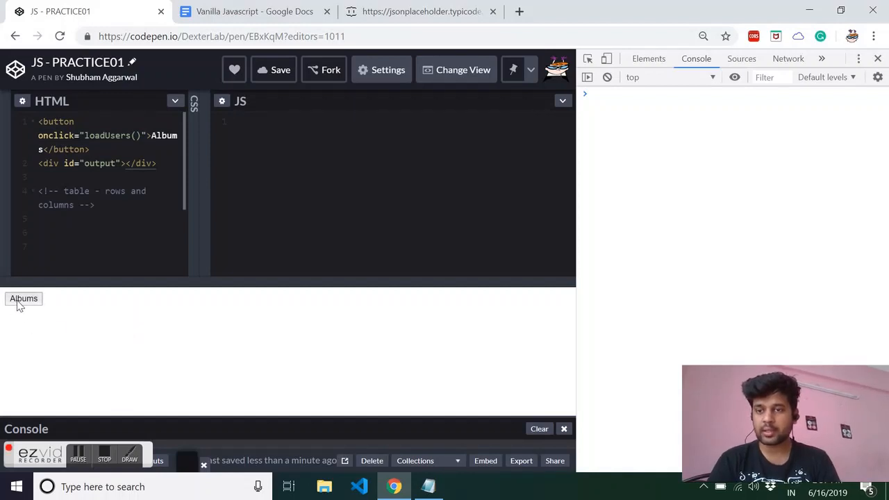
pyautogui.click(24, 298)
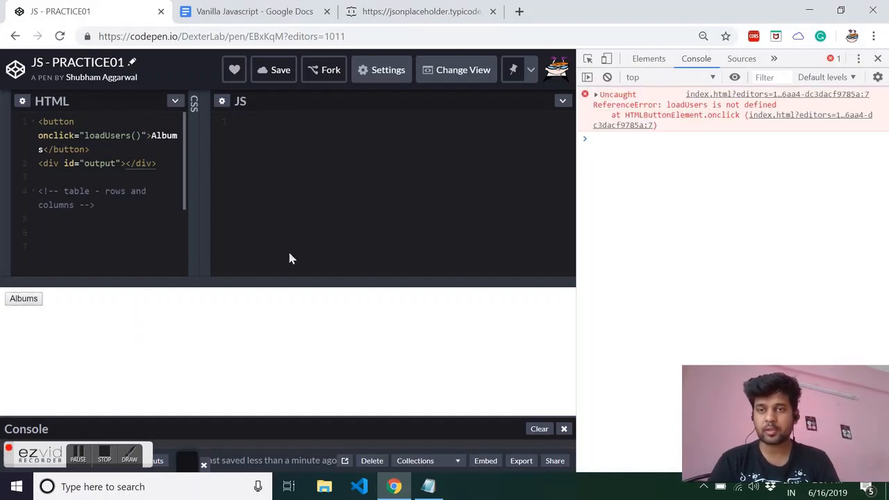
pyautogui.moveTo(89, 386)
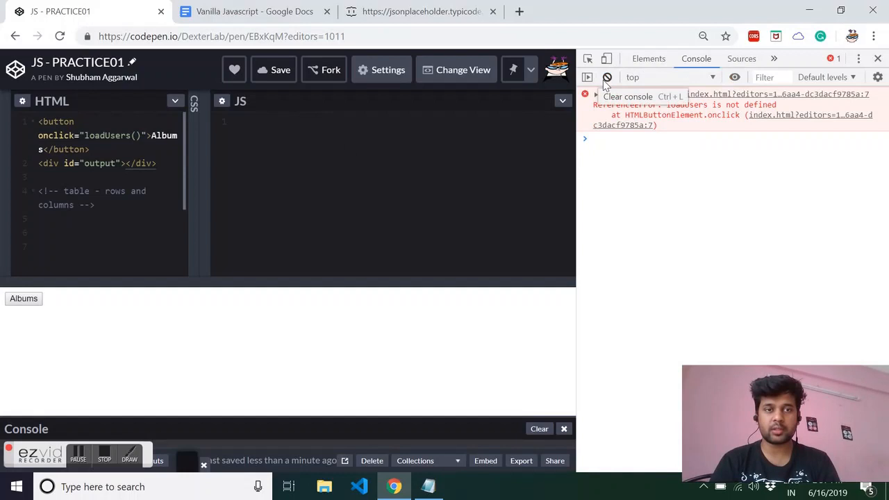
pyautogui.click(607, 77)
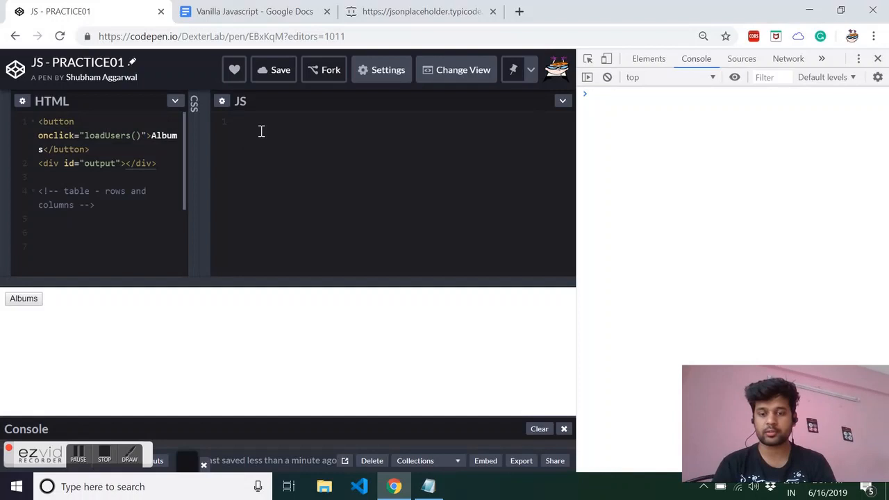
# Write function loadUsers(){ with let xmlHttp = new XMLHttpRequest();
pyautogui.write('function loa')
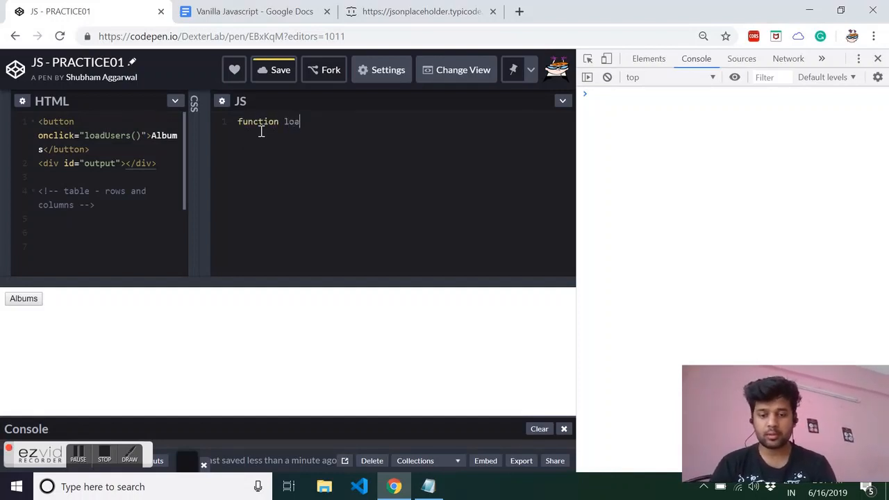
pyautogui.write('dUsers')
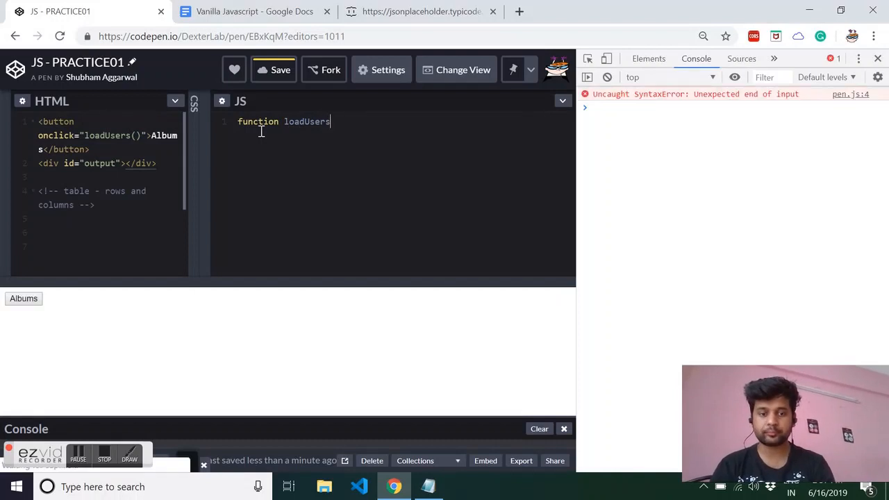
pyautogui.write('(){')
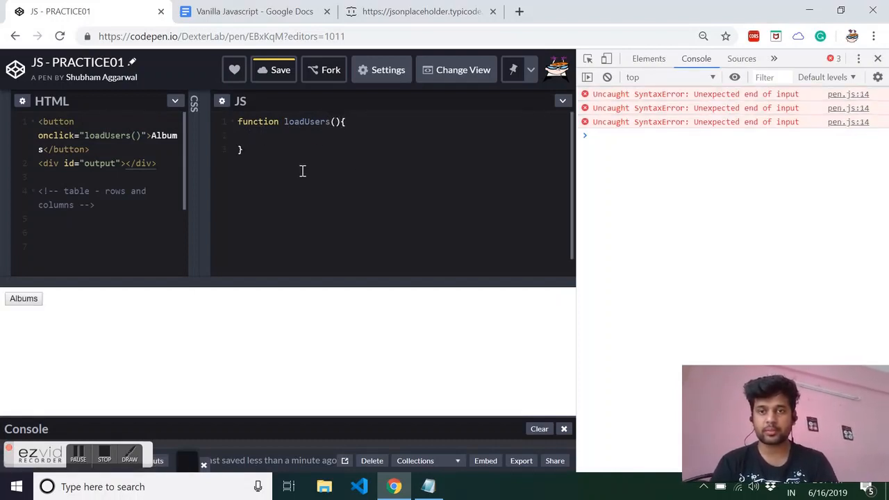
pyautogui.write('ley')
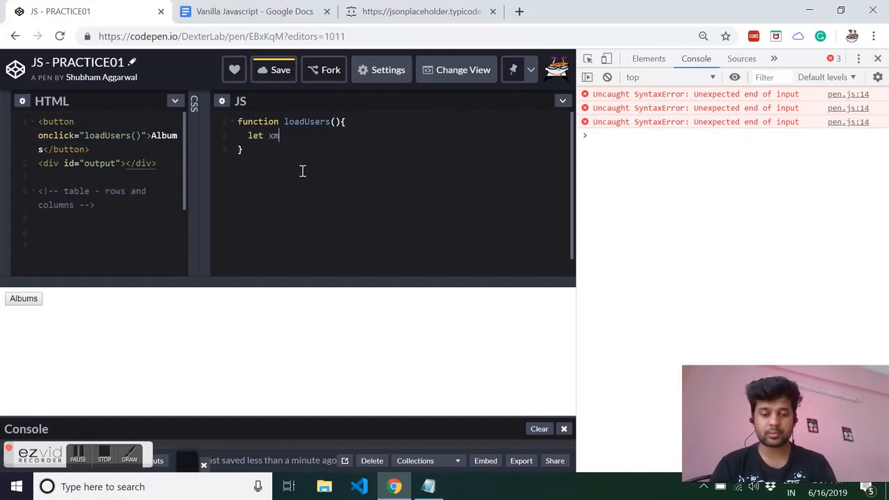
pyautogui.write('lHttp')
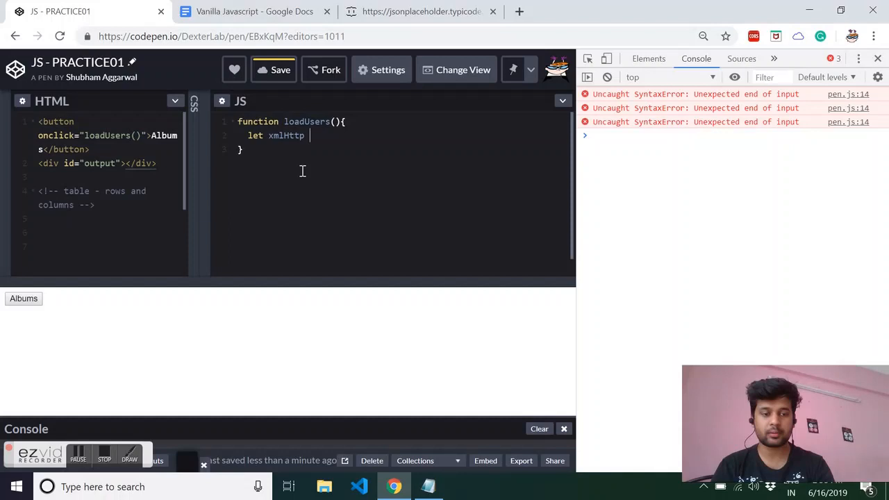
pyautogui.write('= new X')
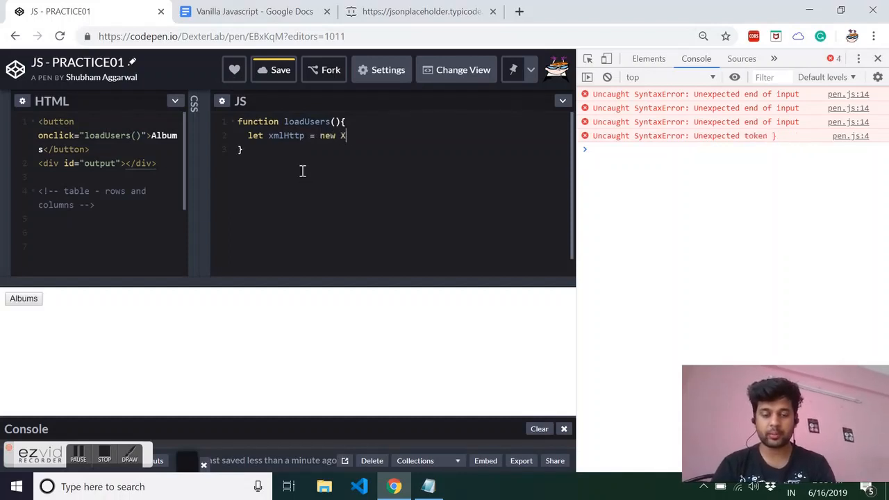
pyautogui.write('MLReques')
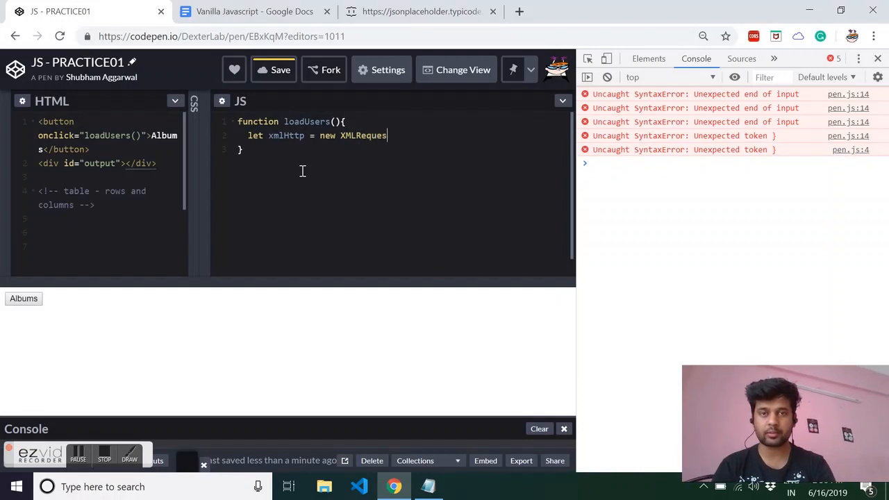
pyautogui.write('t')
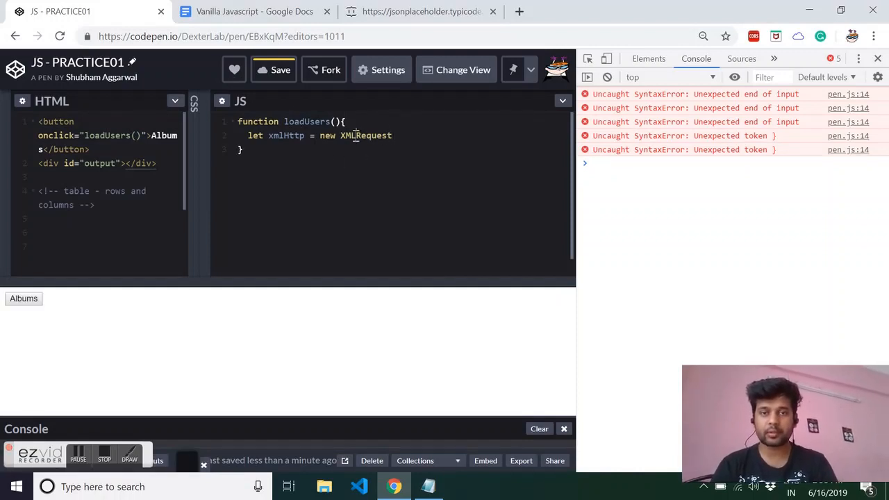
pyautogui.write('Http')
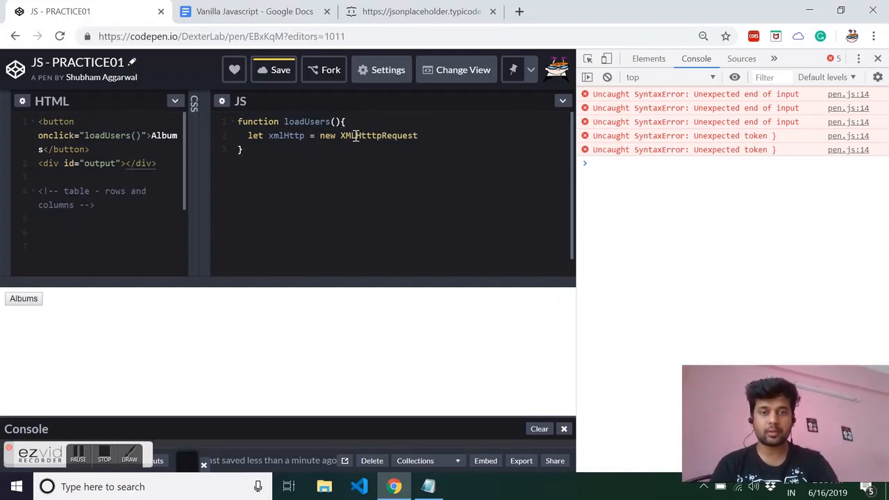
pyautogui.write('();')
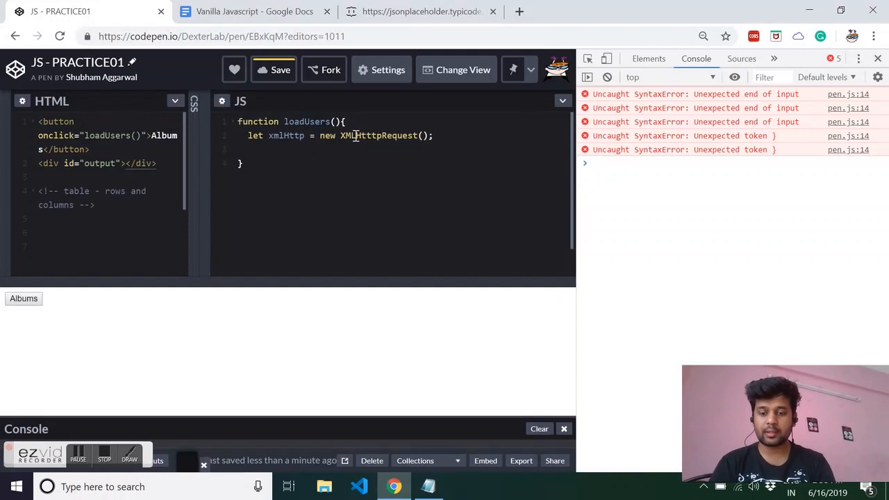
# Add xmlHttp.open("GET", "") with an empty URL
pyautogui.write('xmlHttp')
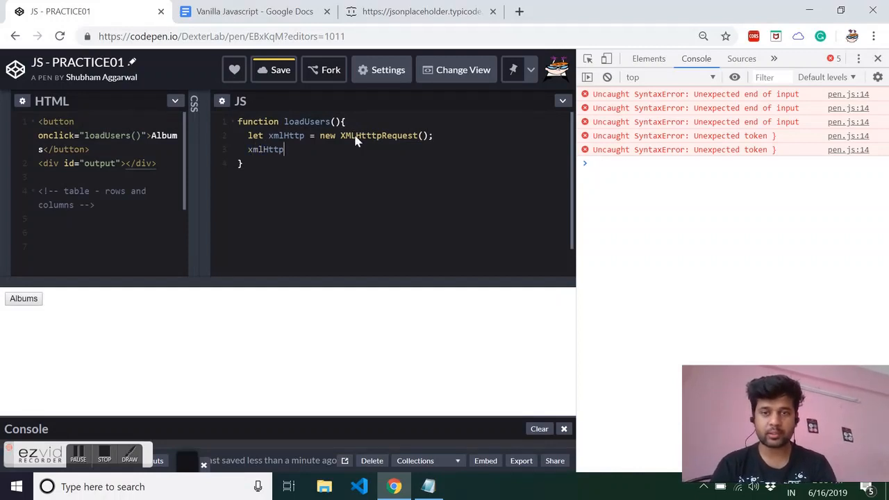
pyautogui.write('.')
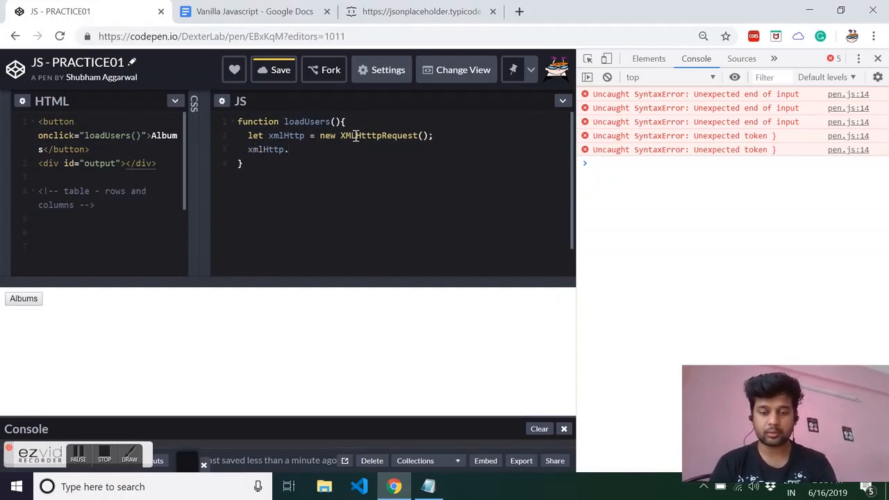
pyautogui.write('.e')
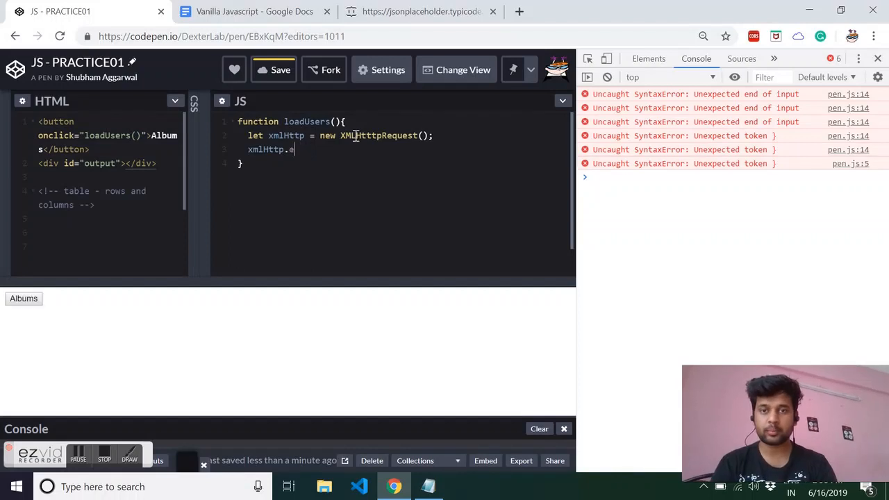
pyautogui.write('pen()')
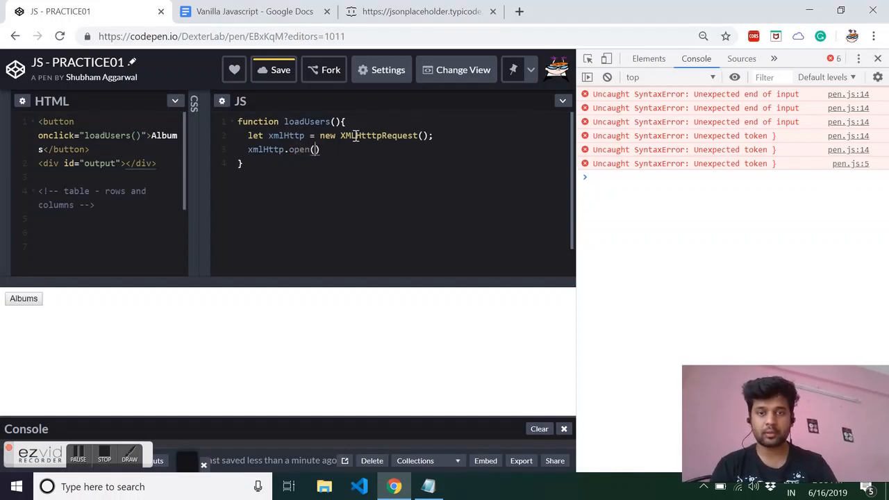
pyautogui.write('"GET"')
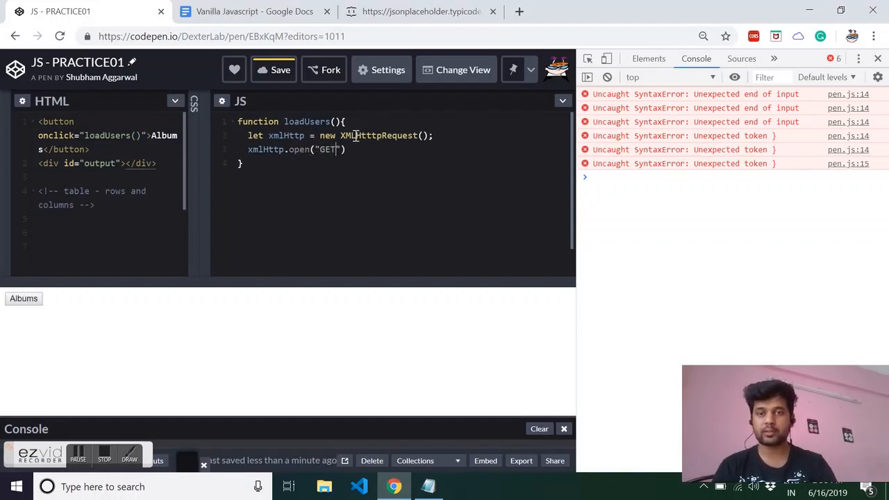
pyautogui.write(',')
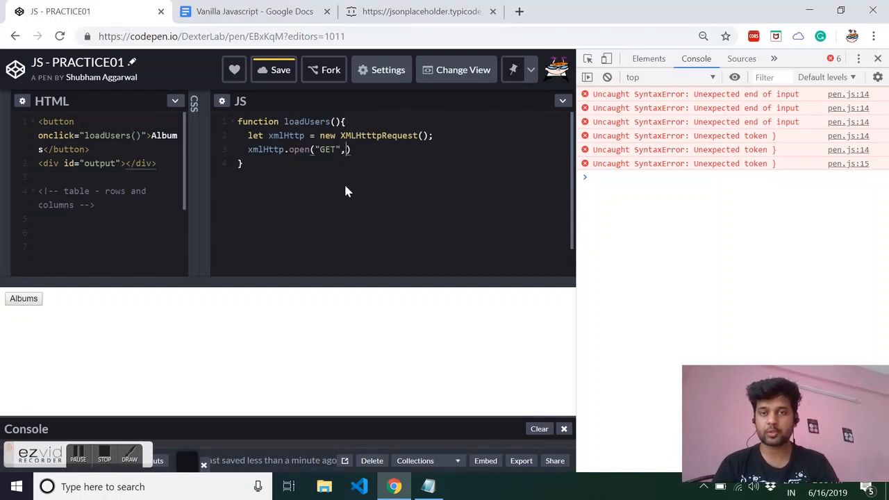
pyautogui.moveTo(346, 187)
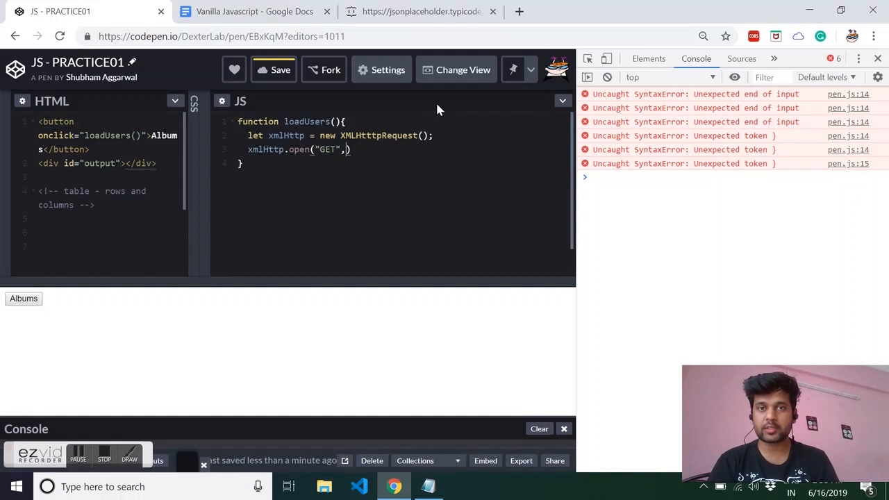
pyautogui.write('""')
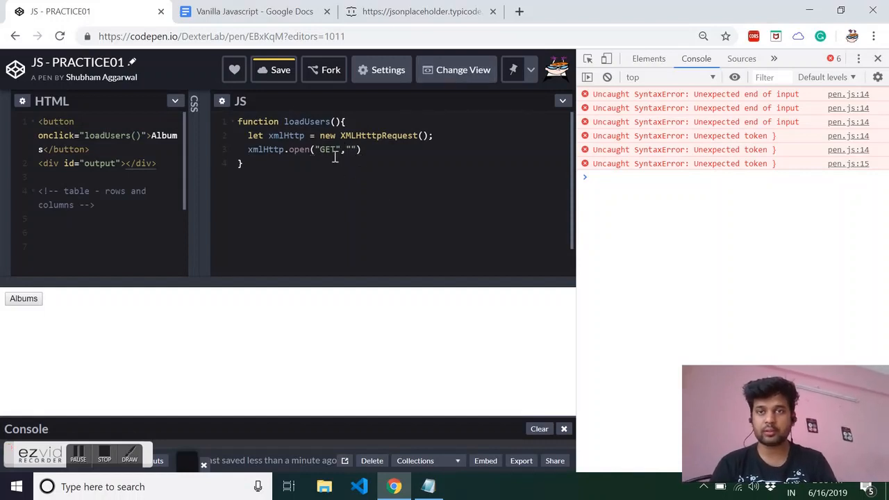
pyautogui.click(420, 11)
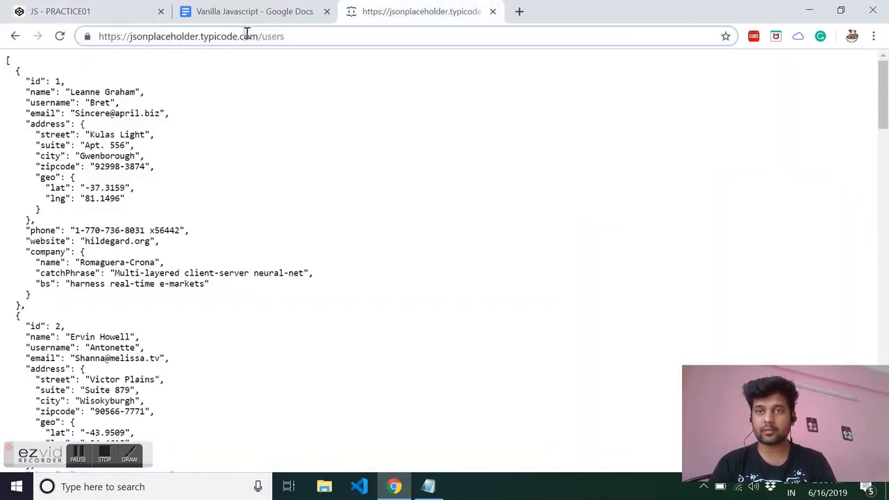
pyautogui.click(83, 12)
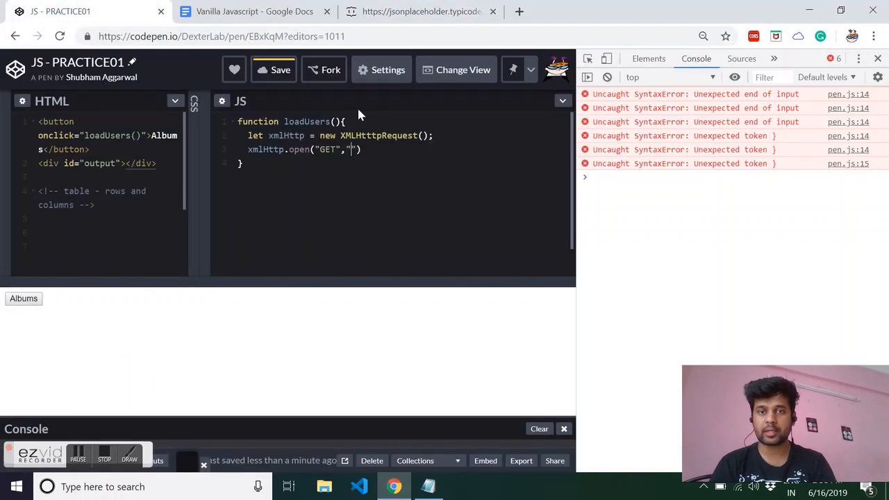
pyautogui.write('https://jsonplaceholder.typicode.com/users')
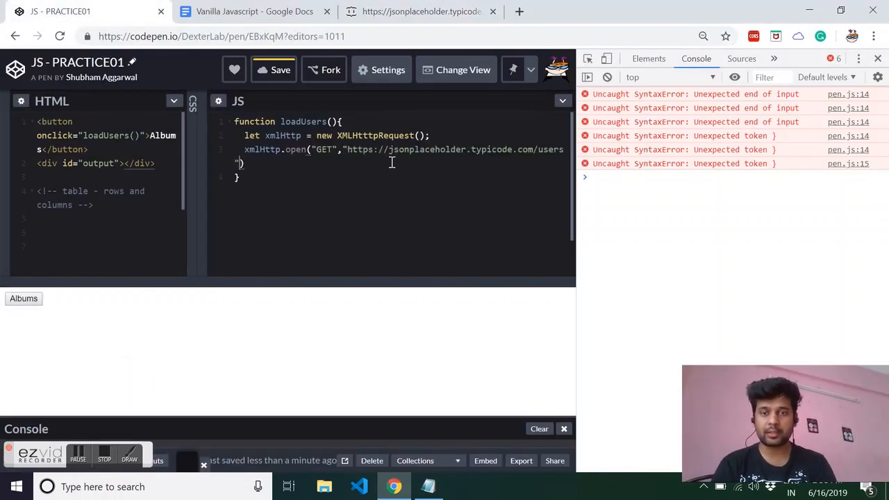
pyautogui.write(',true')
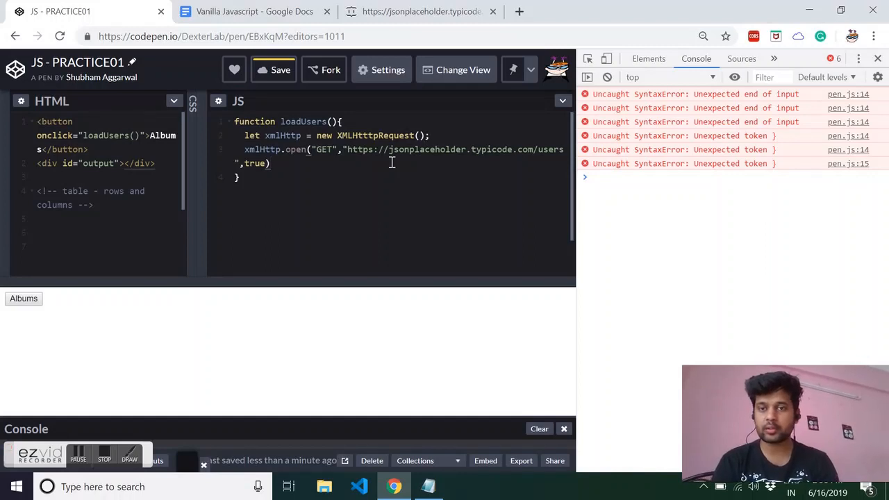
pyautogui.write(';')
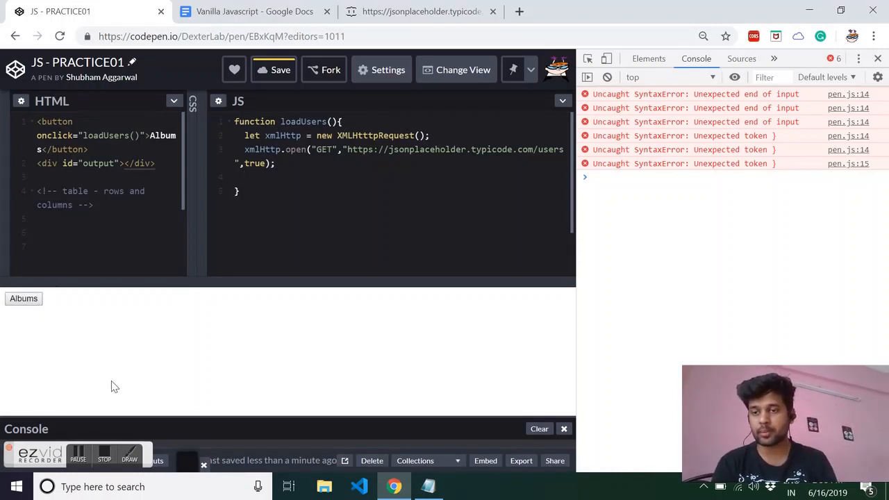
pyautogui.moveTo(187, 269)
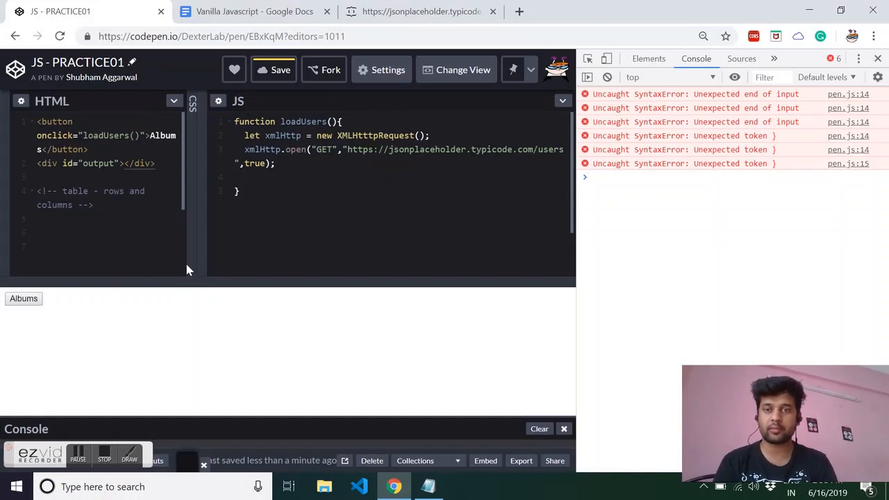
pyautogui.moveTo(238, 344)
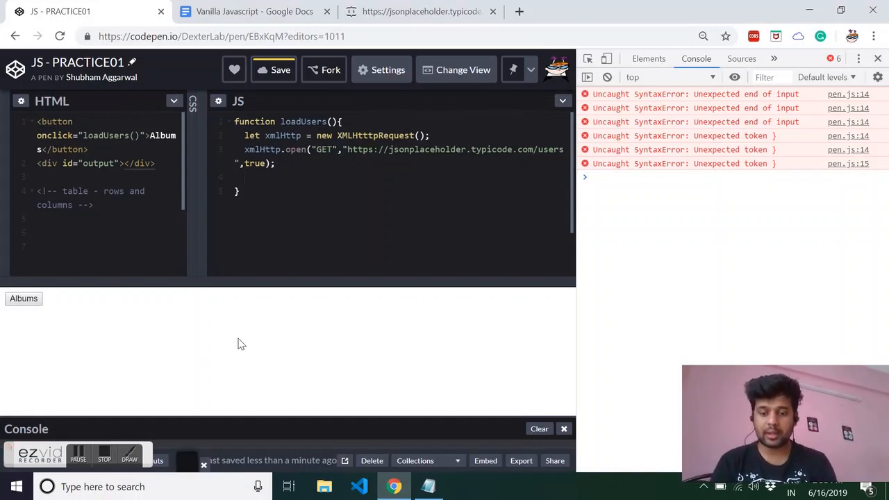
# Add xmlHttp.send(); and console.log(xmlHttp); to loadUsers
pyautogui.write('xmlHttp')
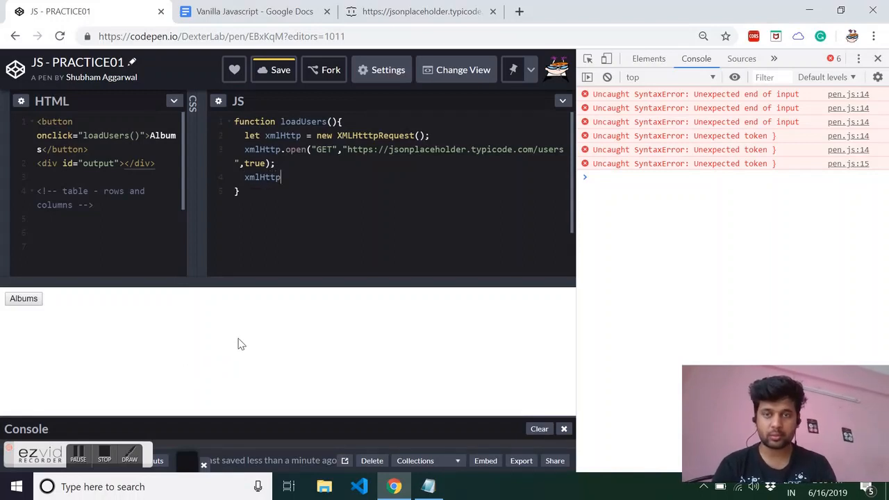
pyautogui.write('.send')
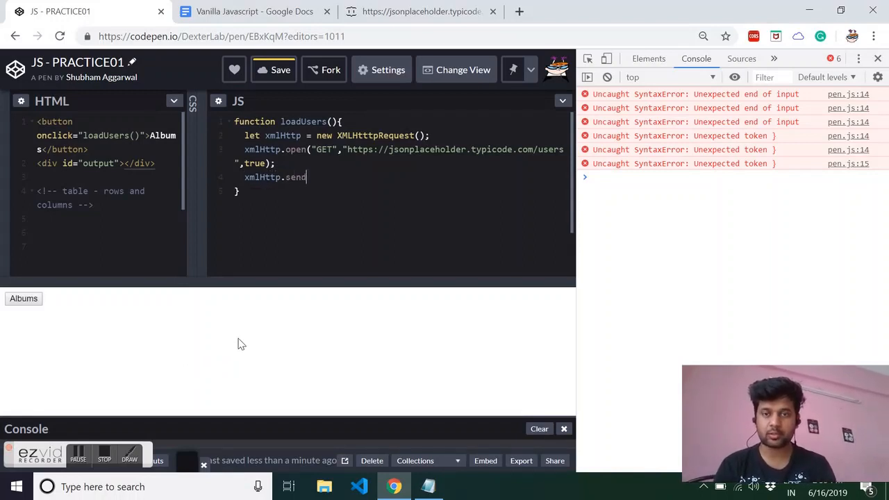
pyautogui.write('();')
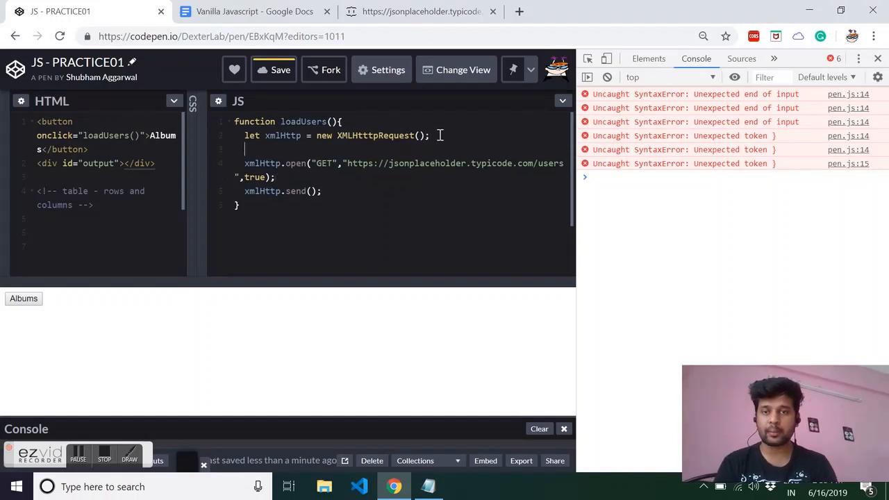
pyautogui.write('console.l')
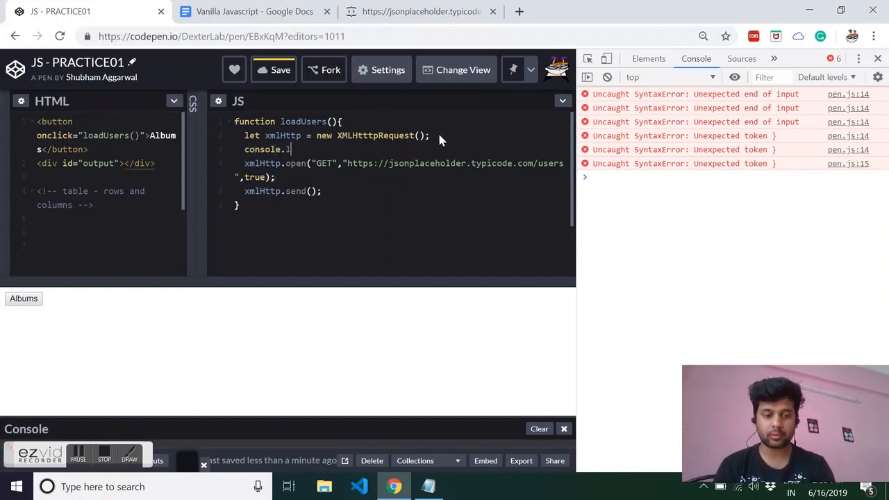
pyautogui.write('og(xml)')
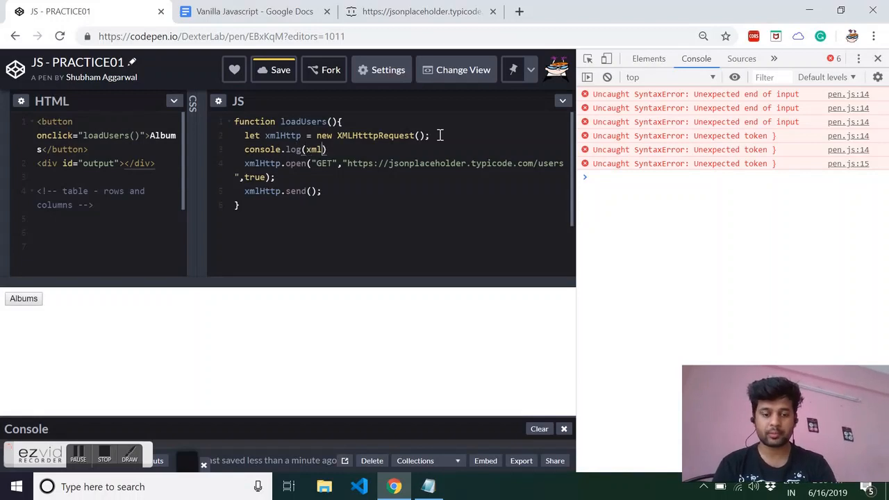
pyautogui.write('Http);')
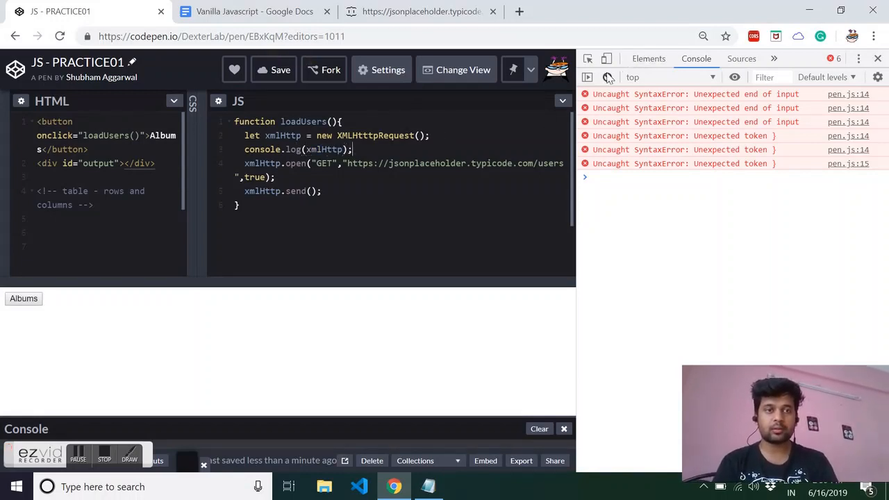
# Clear the console, fix the XMLHttpRequest typo, and expand the logged request object
pyautogui.click(23, 298)
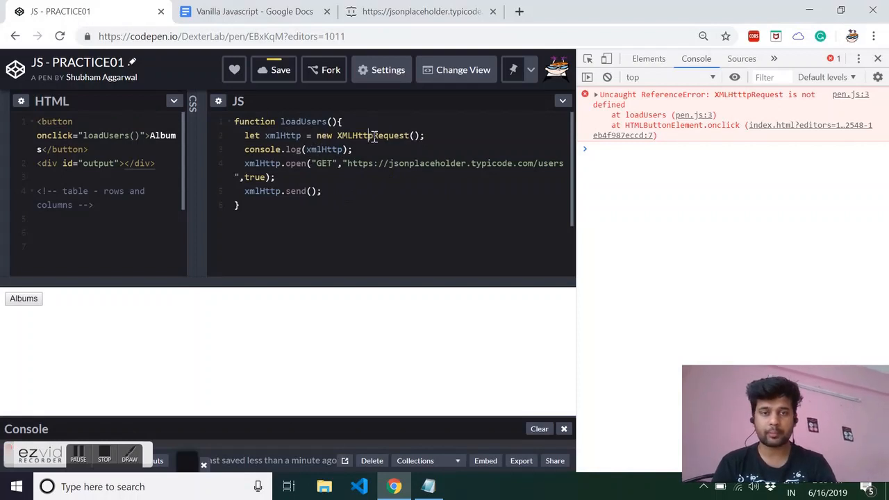
pyautogui.click(280, 70)
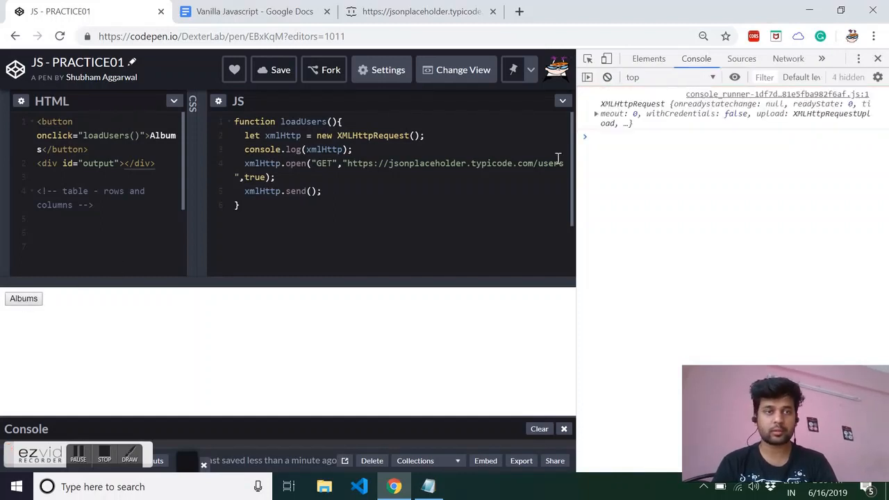
pyautogui.click(596, 113)
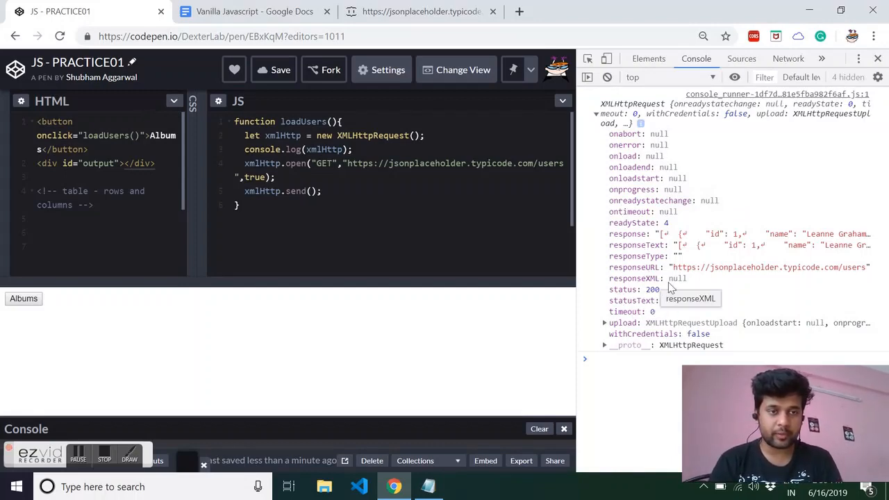
pyautogui.moveTo(674, 225)
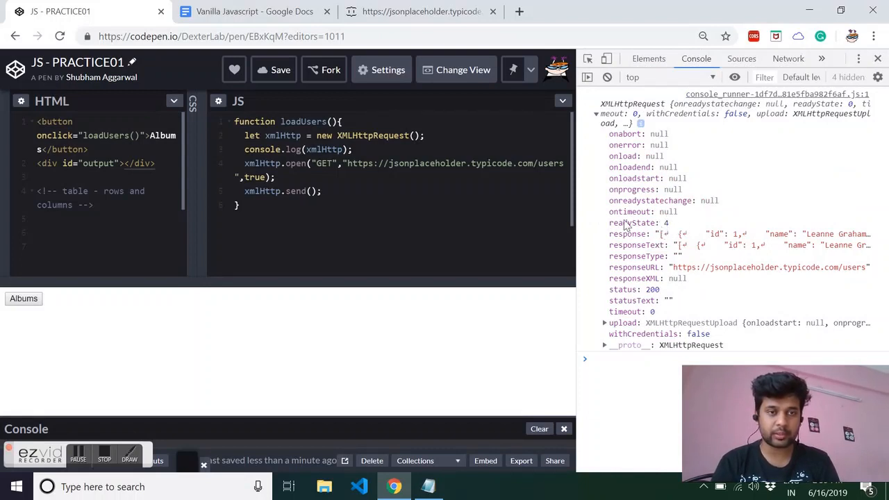
pyautogui.moveTo(623, 300)
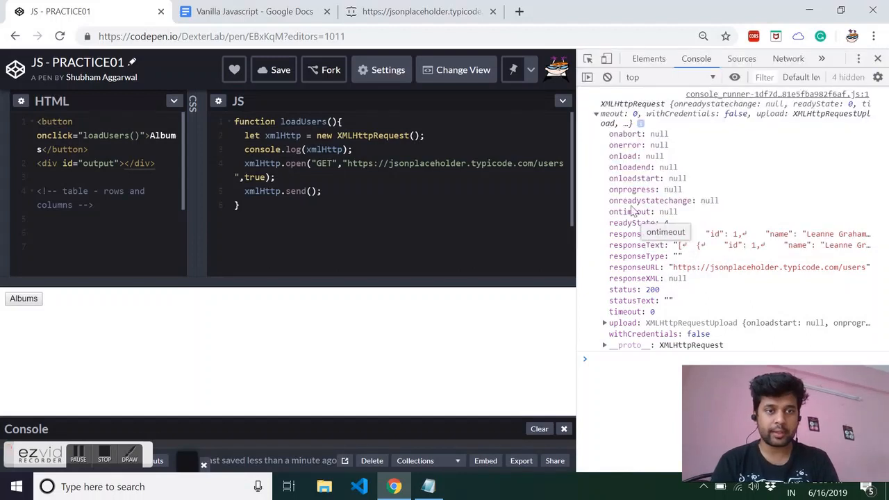
pyautogui.moveTo(691, 201)
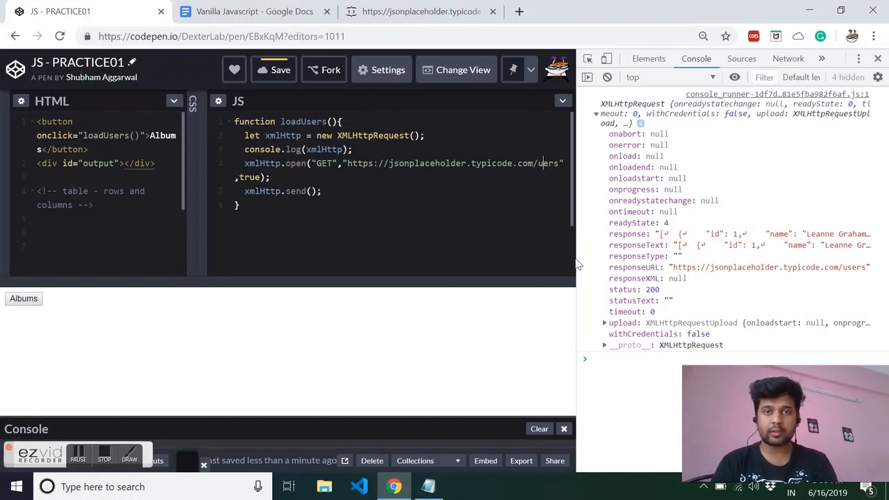
# Rerun loadUsers with the misspelled URL, inspect the 404 status, and switch to the notes
pyautogui.click(539, 429)
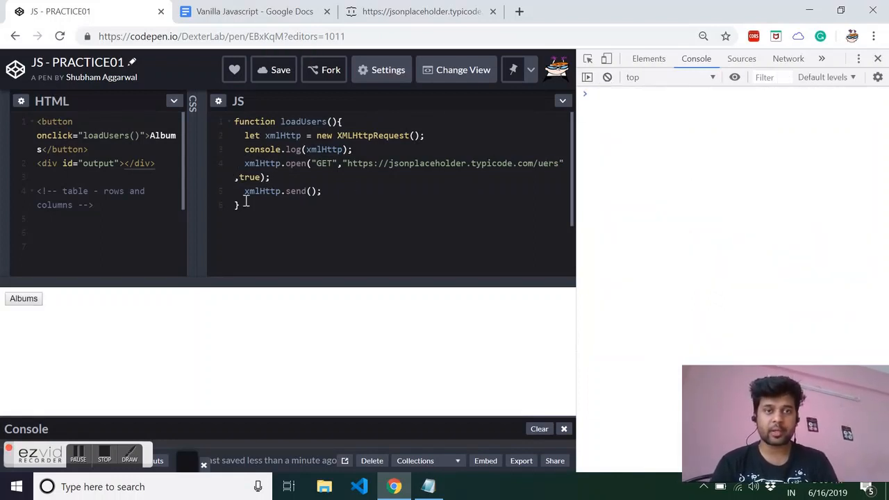
pyautogui.click(24, 298)
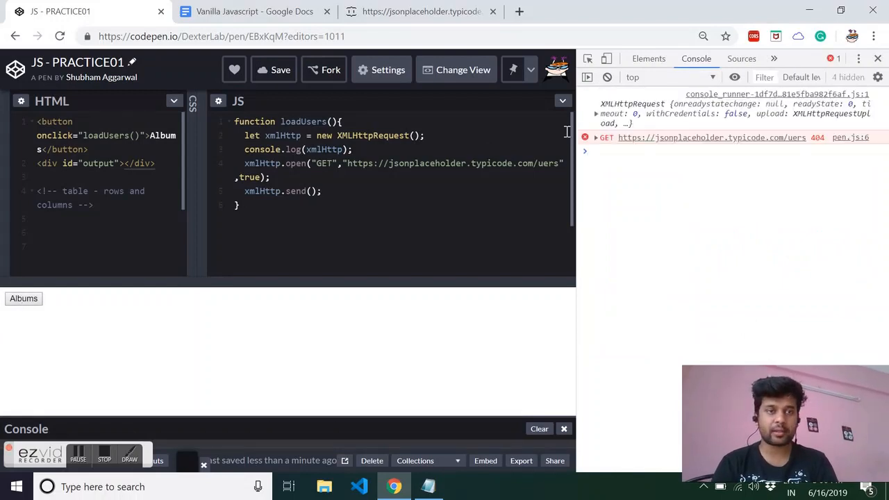
pyautogui.click(596, 113)
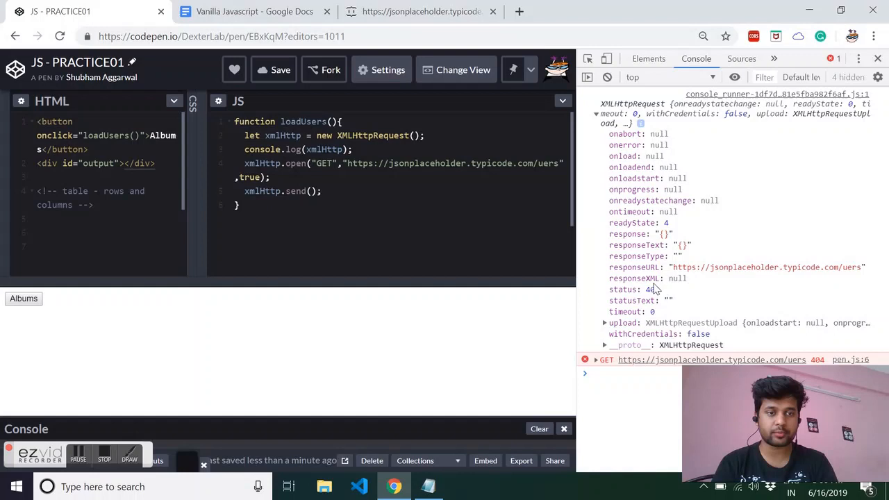
pyautogui.moveTo(670, 297)
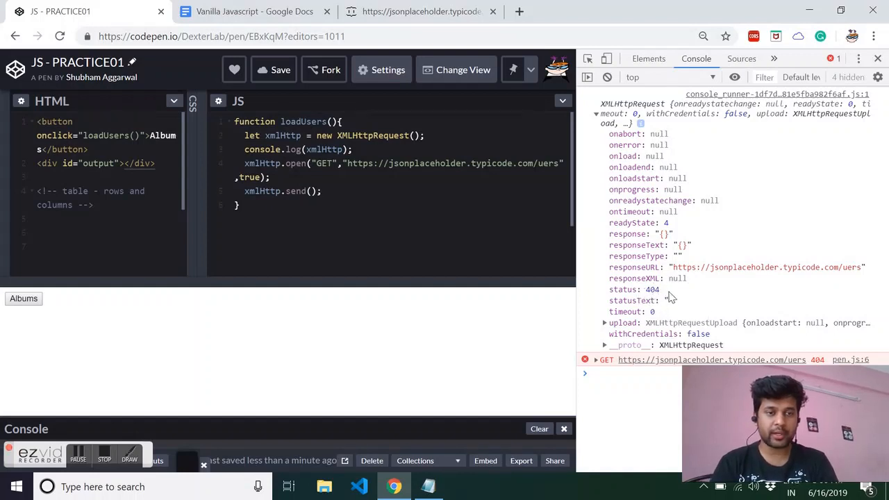
pyautogui.moveTo(635, 290)
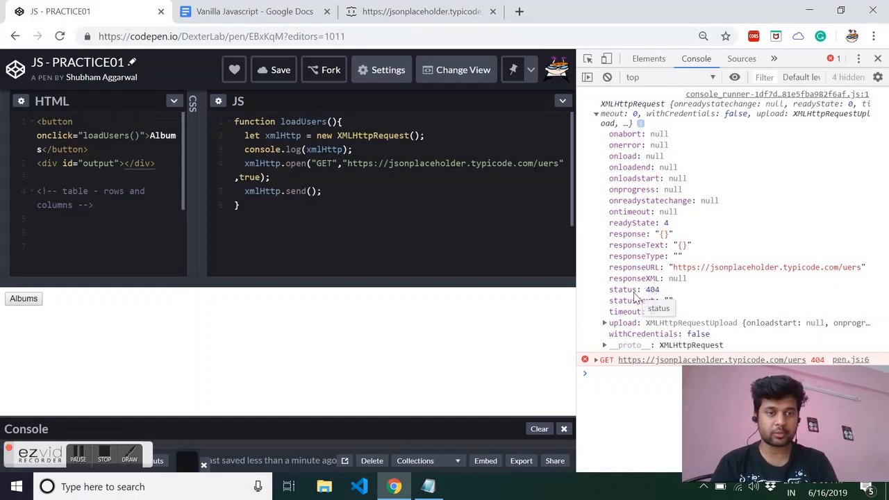
pyautogui.click(254, 11)
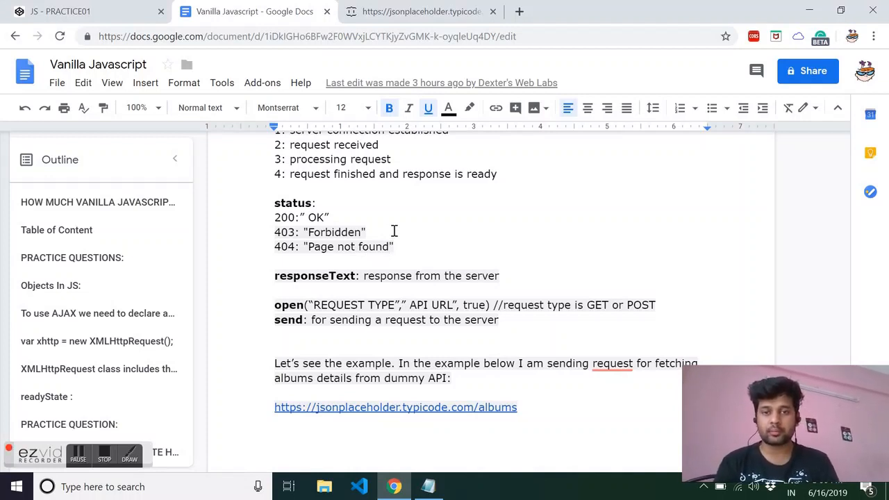
pyautogui.moveTo(343, 215)
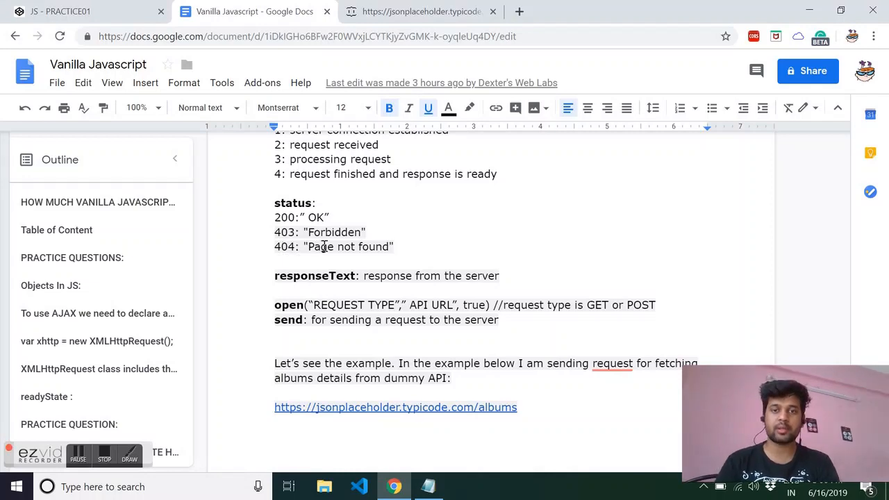
# Return from the status-code notes to CodePen, where a 404 'Failed to load resource' error appears
pyautogui.click(83, 11)
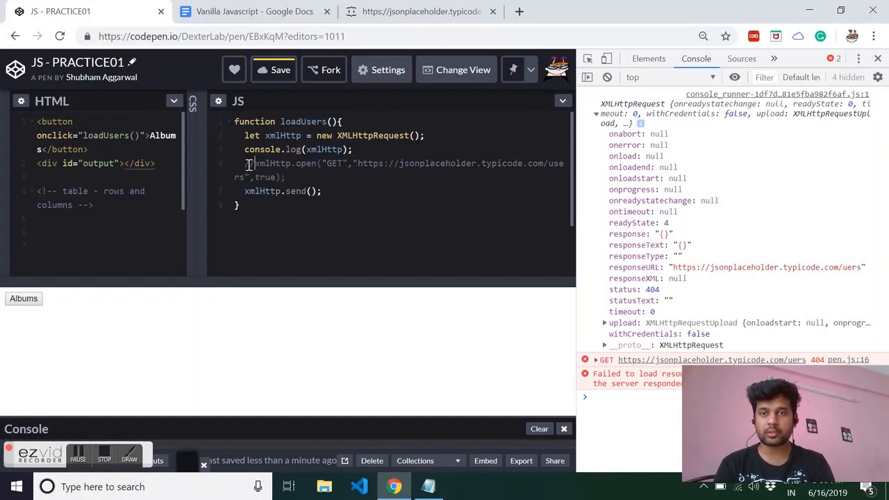
# Comment out open(), rerun, and inspect the readyState 0 'must be OPENED' error, then check the notes
pyautogui.write('//')
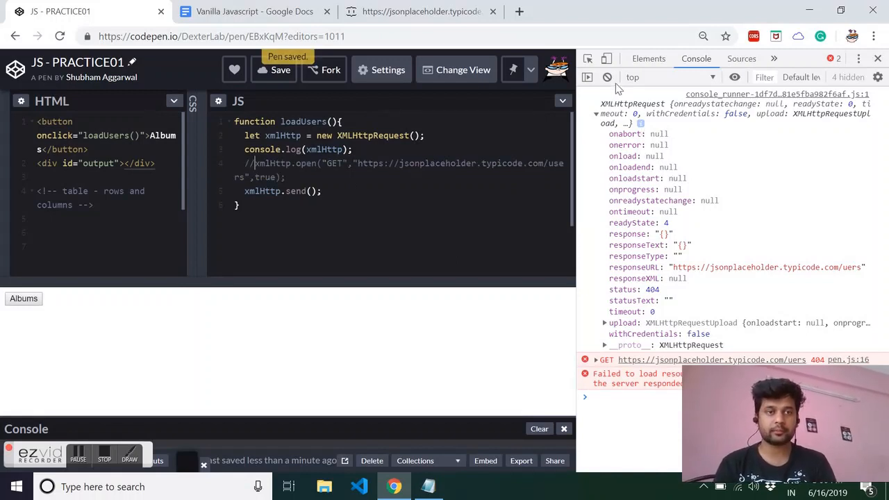
pyautogui.click(539, 429)
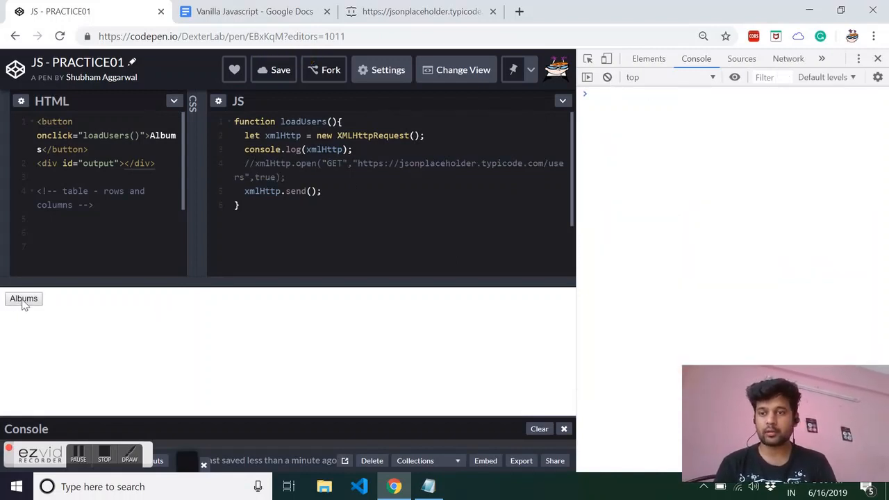
pyautogui.click(24, 298)
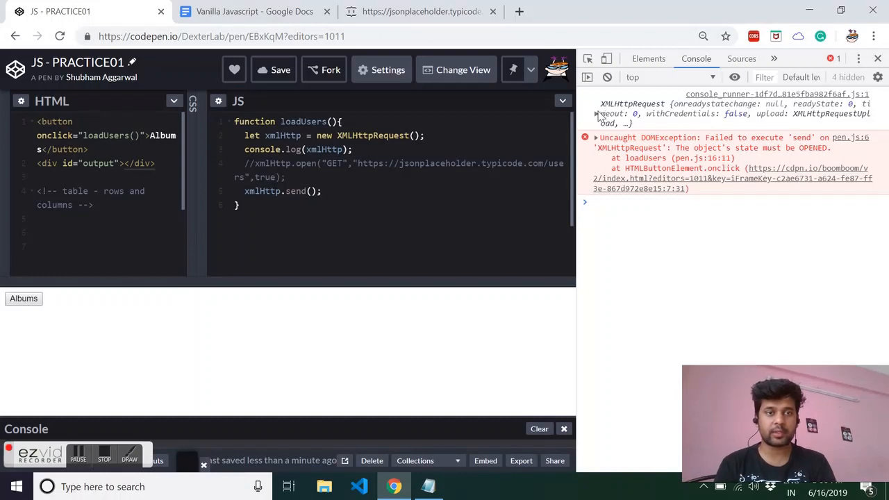
pyautogui.click(596, 114)
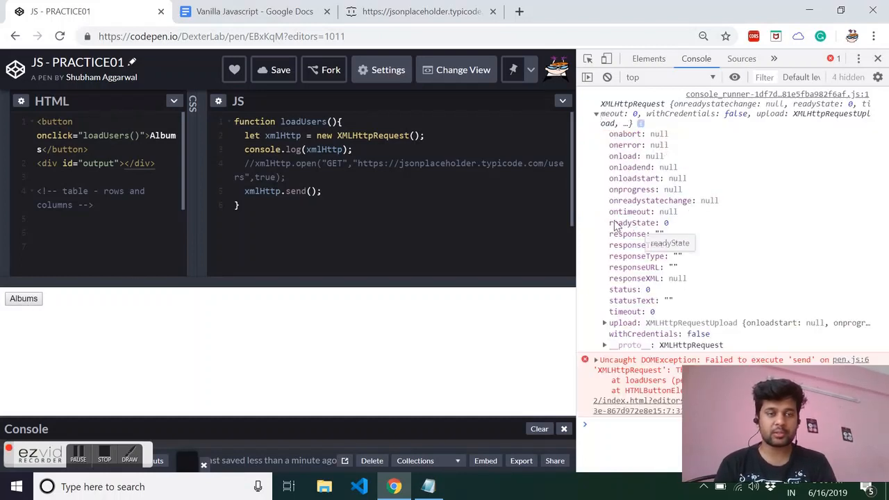
pyautogui.moveTo(680, 228)
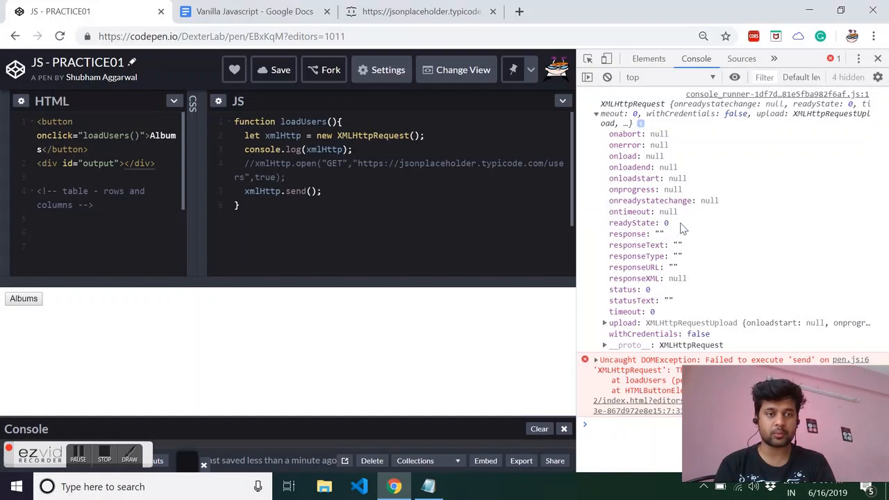
pyautogui.moveTo(645, 300)
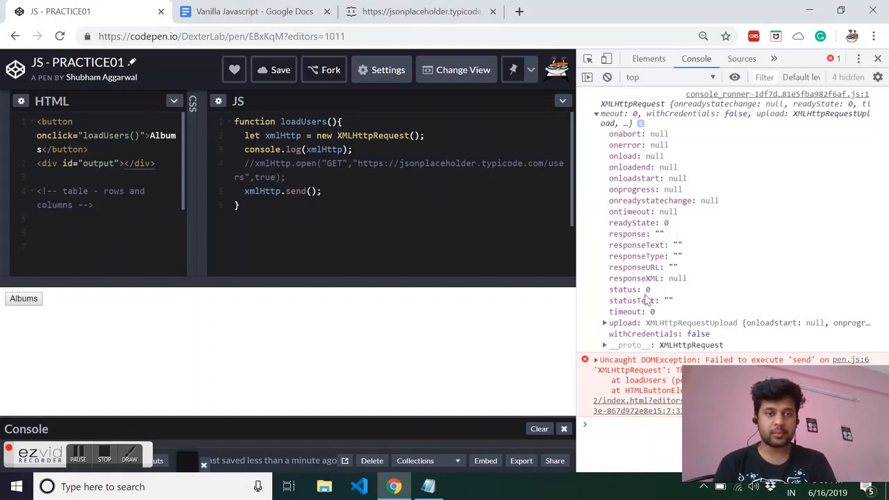
pyautogui.moveTo(670, 312)
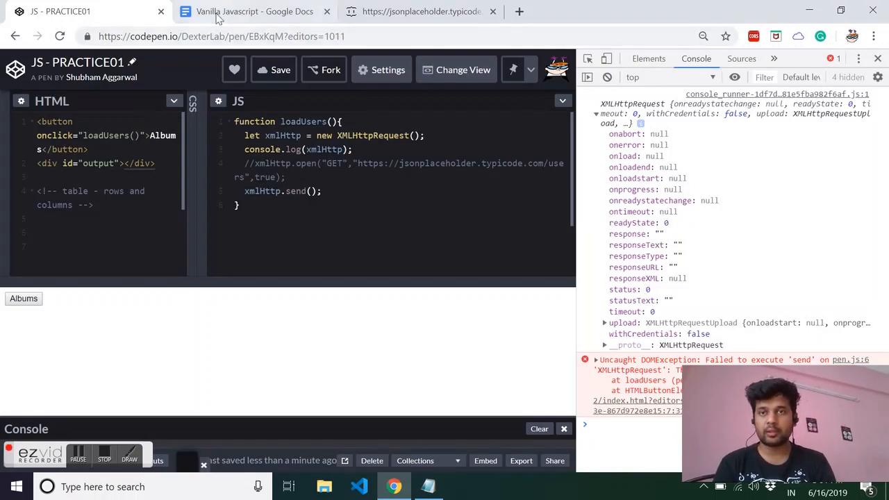
pyautogui.click(255, 11)
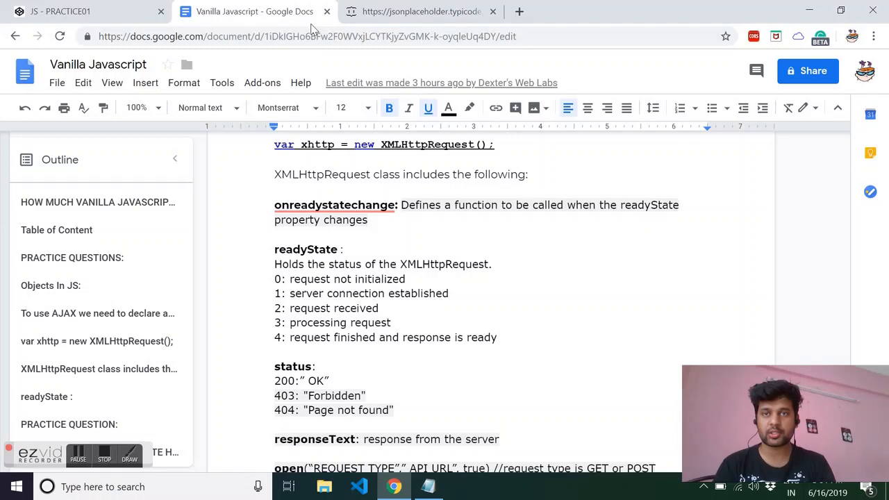
# Go back to the JS - PRACTICE01 CodePen tab after reading the readyState notes
pyautogui.click(83, 11)
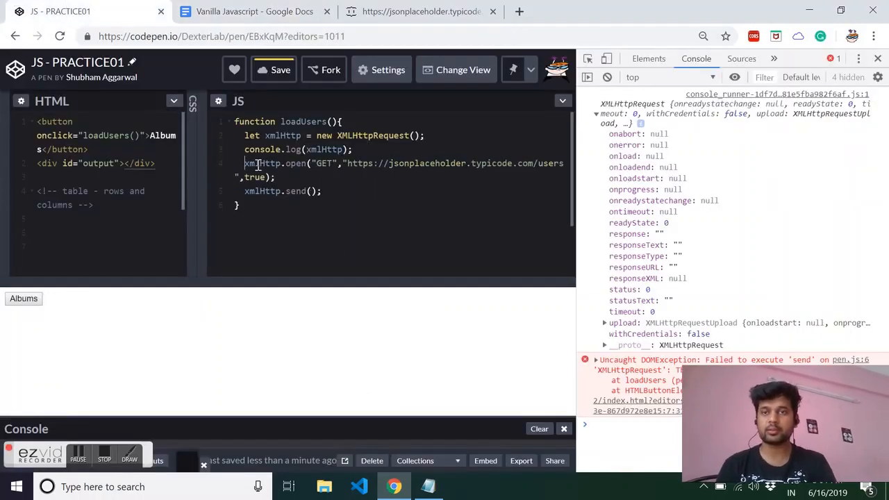
# Add a line after the XMLHttpRequest creation and start typing xmlHttp
pyautogui.click(255, 12)
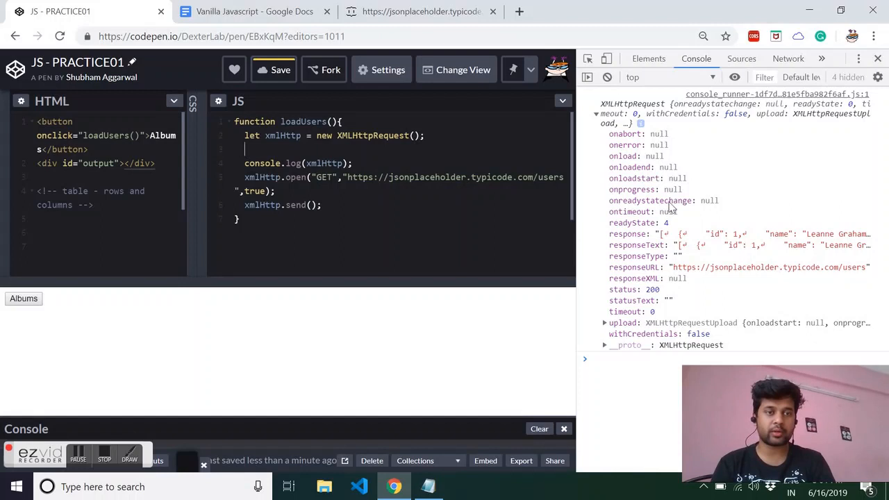
pyautogui.moveTo(542, 202)
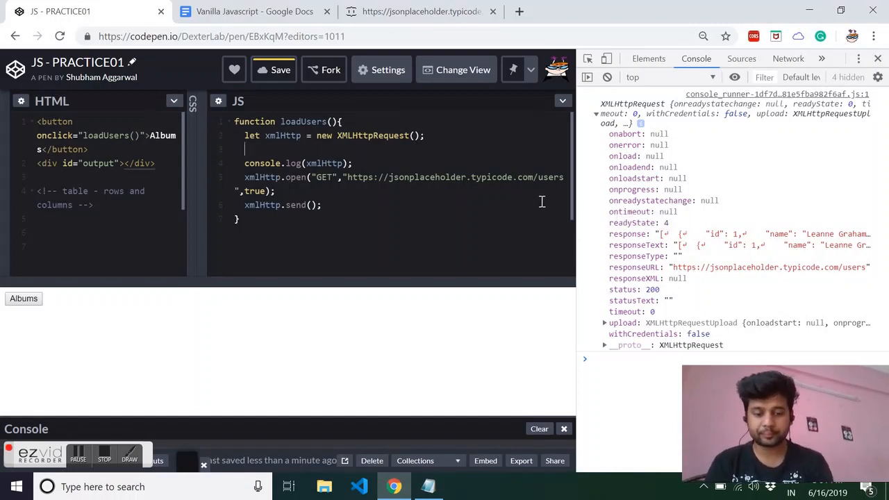
pyautogui.write('xmlHttp.onreadystatec')
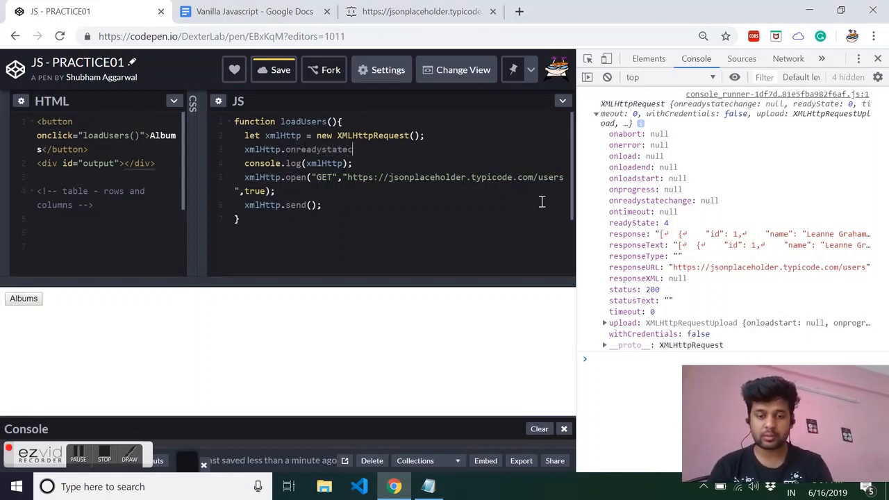
# Write onreadystatechange = function(){ if(this.readyState == 4 && this.status == 200)
pyautogui.write('hangem')
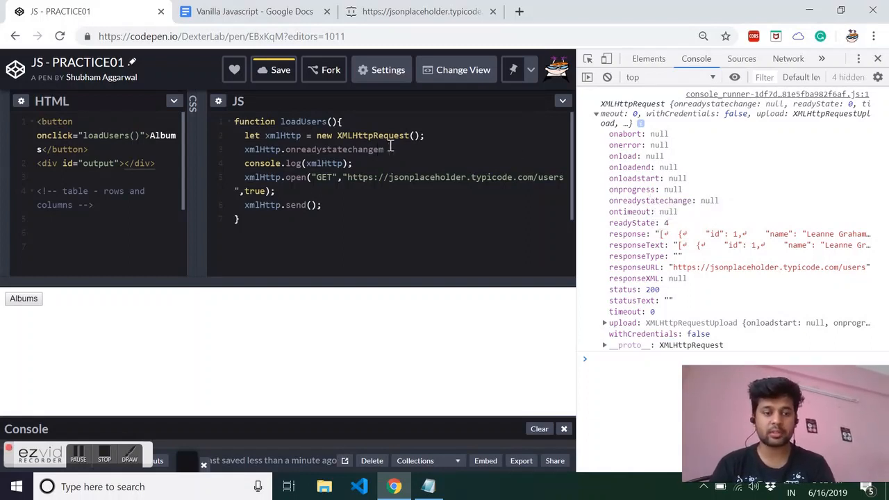
pyautogui.write('=')
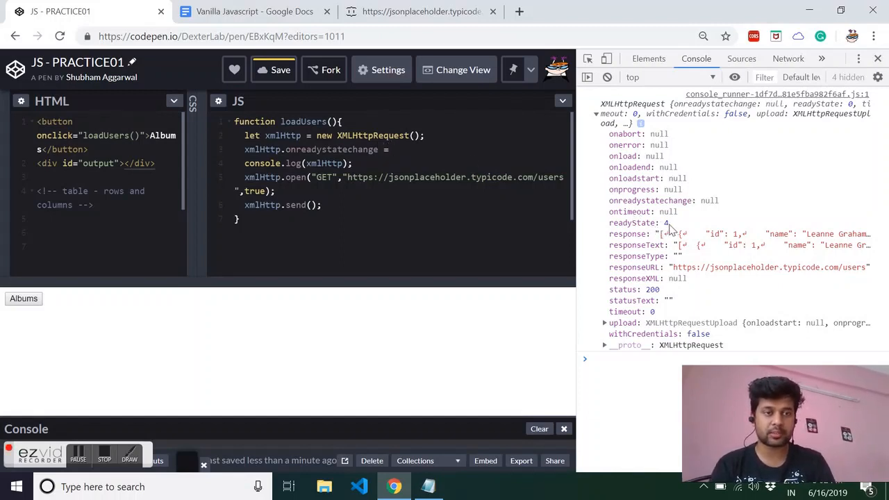
pyautogui.moveTo(669, 229)
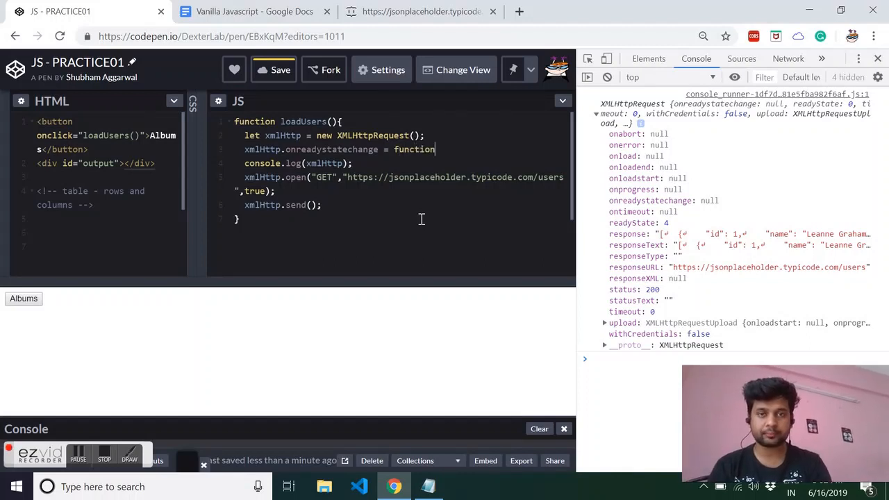
pyautogui.write('(){')
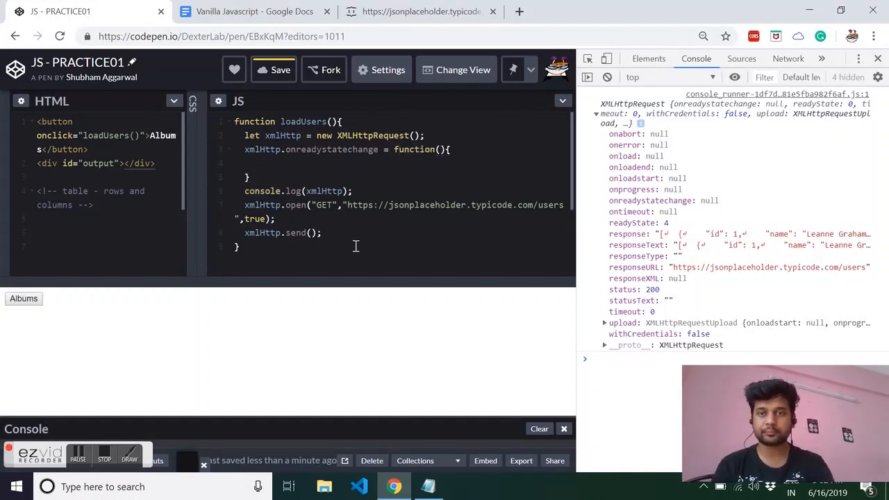
pyautogui.write('if()')
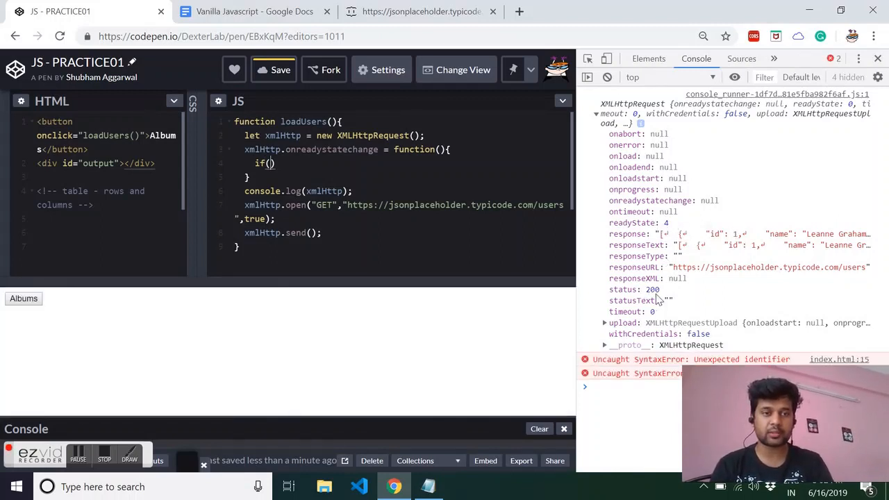
pyautogui.write('this.re')
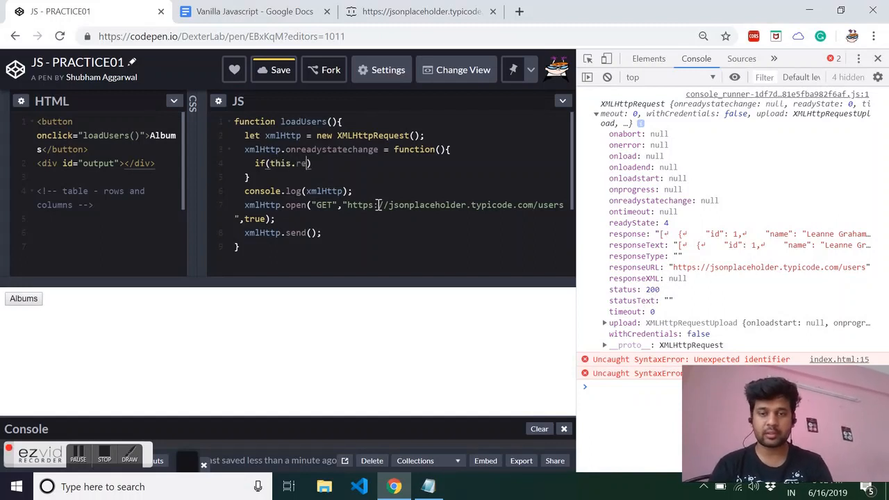
pyautogui.write('adyState')
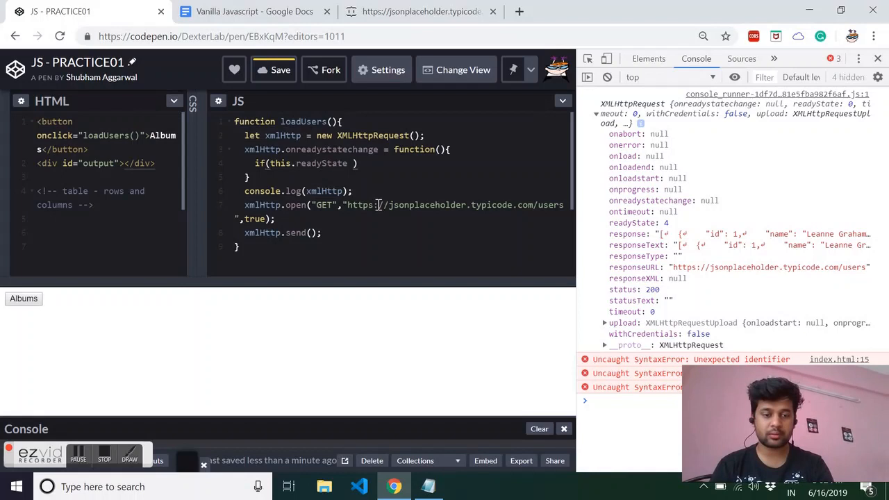
pyautogui.write('== 4')
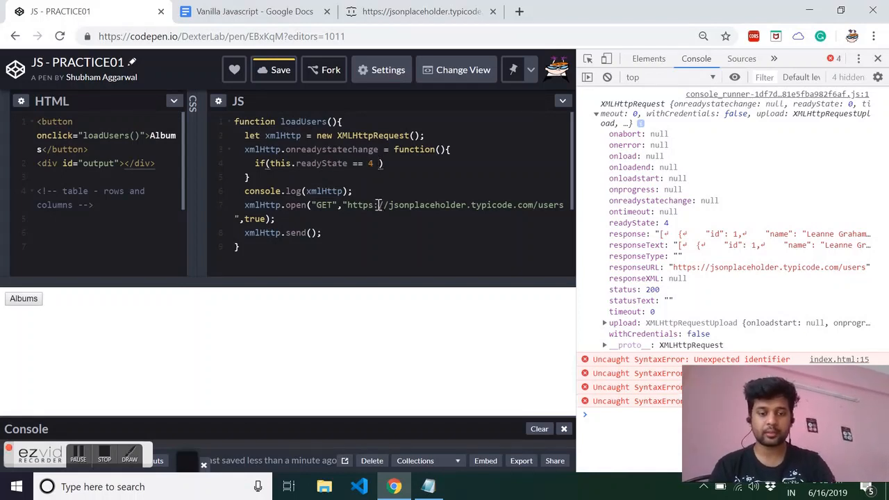
pyautogui.write('&& this.s')
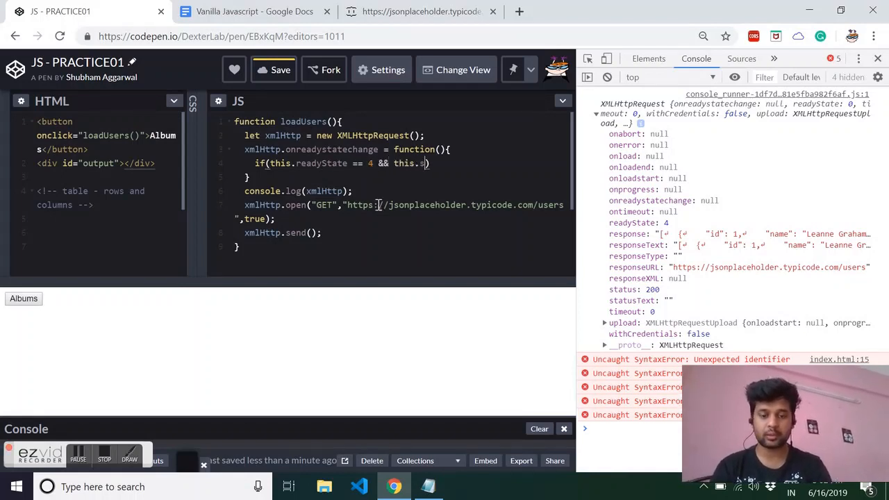
pyautogui.write('tatus')
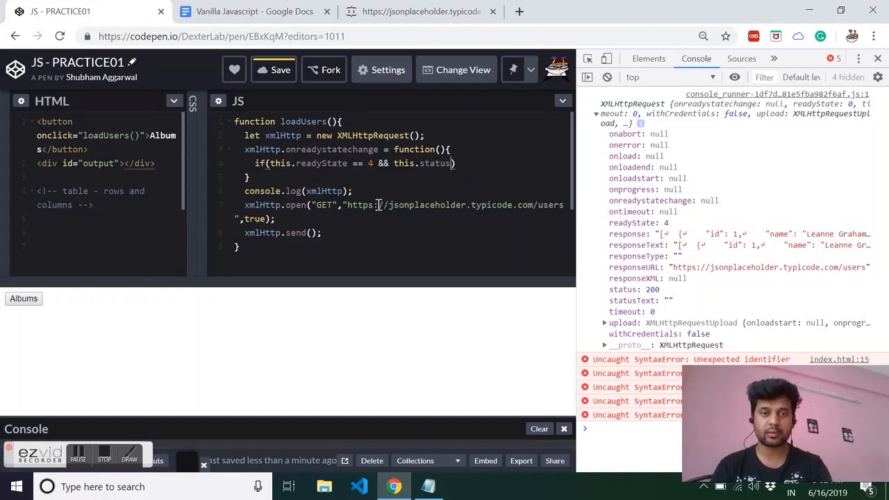
pyautogui.write('== 200')
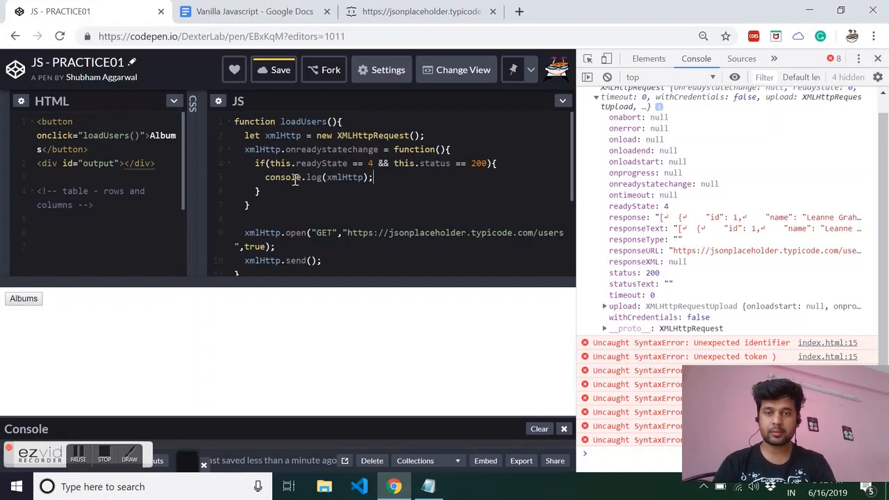
# Log this.responseText inside the condition and clear the console
pyautogui.write('this')
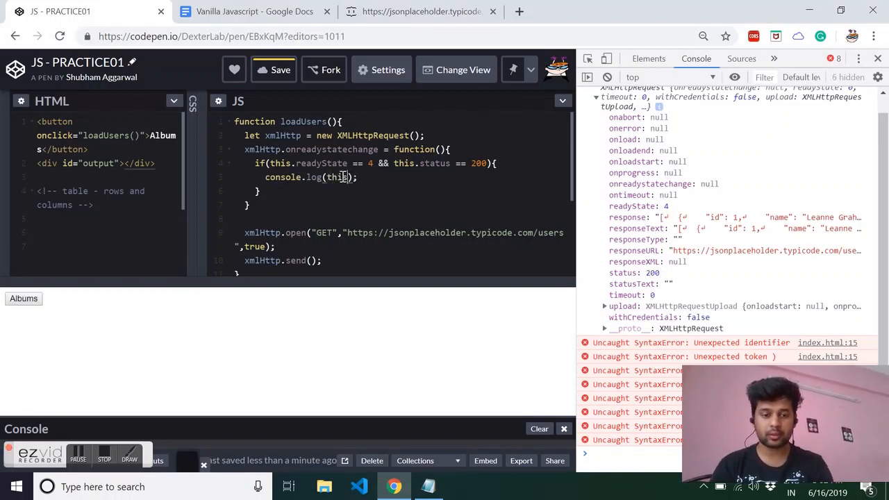
pyautogui.write('.response')
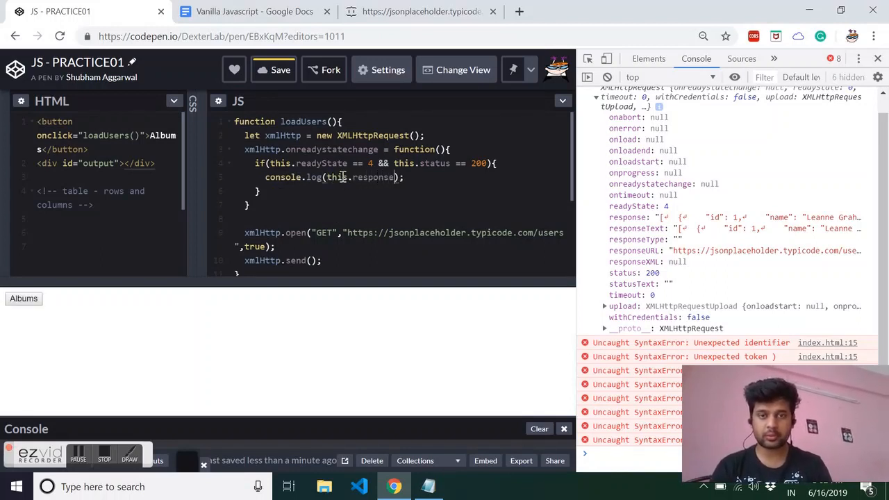
pyautogui.write('Text')
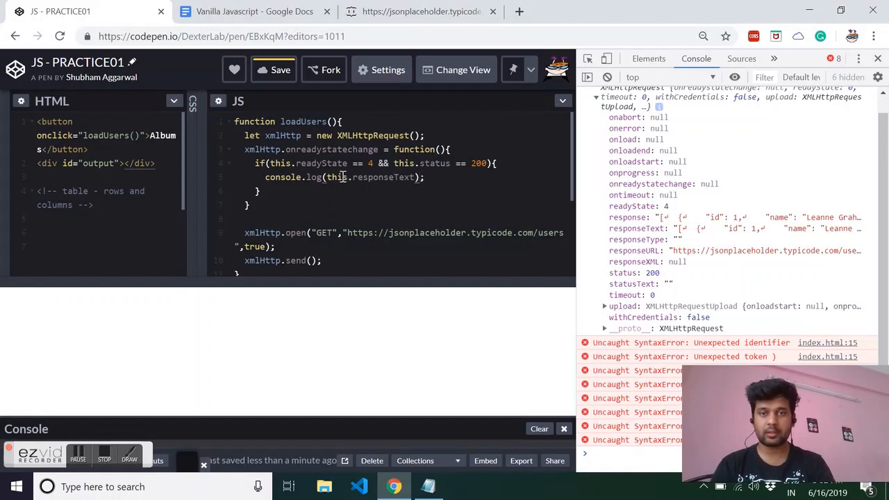
pyautogui.click(607, 77)
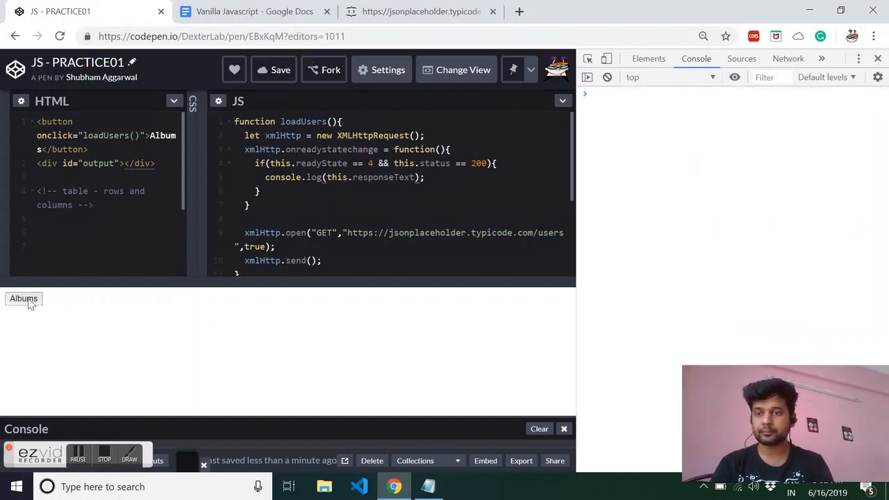
# Run loadUsers via the Albums button and scroll through the printed users JSON
pyautogui.click(23, 298)
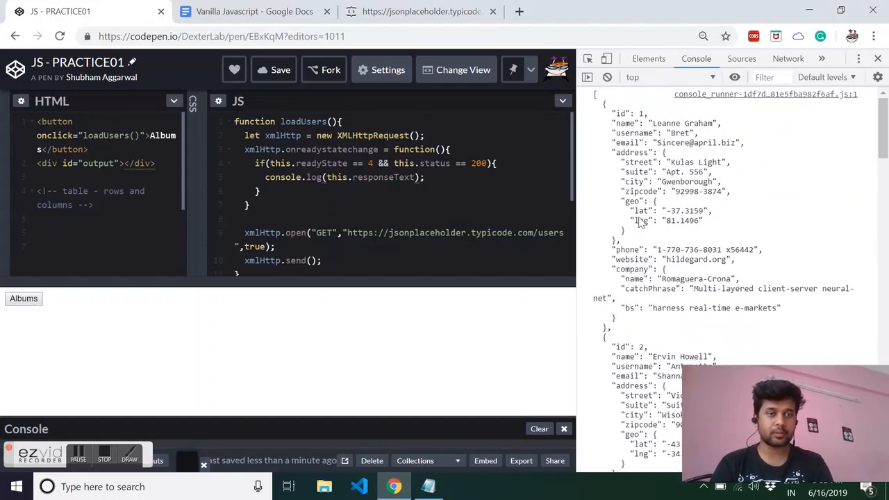
pyautogui.scroll(-3)
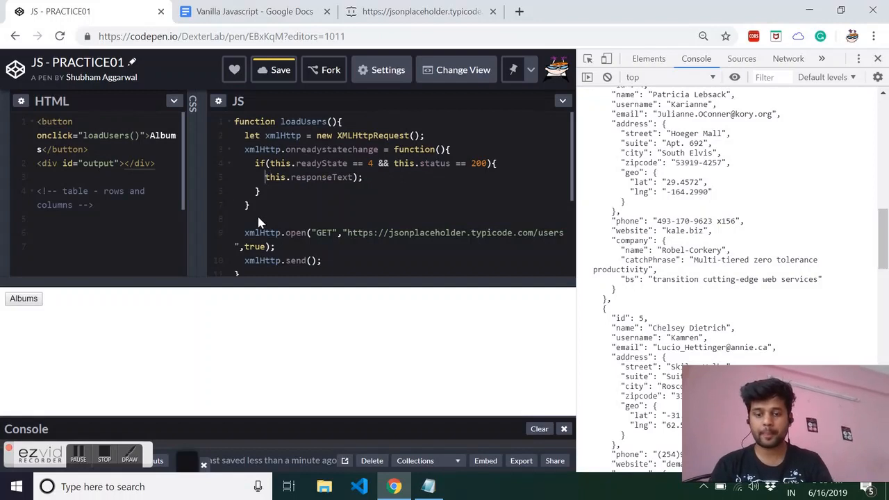
# Assign this.responseText to document.getElementById("output").innerHTML inside the if block
pyautogui.write('document.getEl')
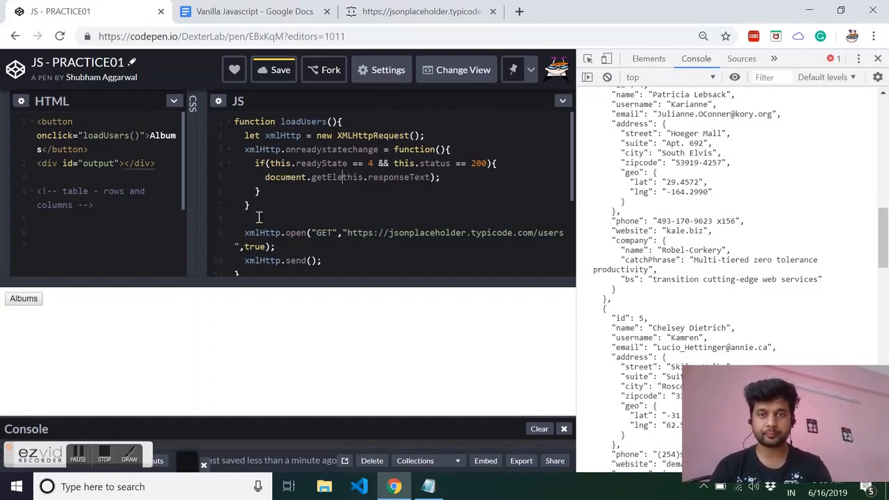
pyautogui.write('ementById')
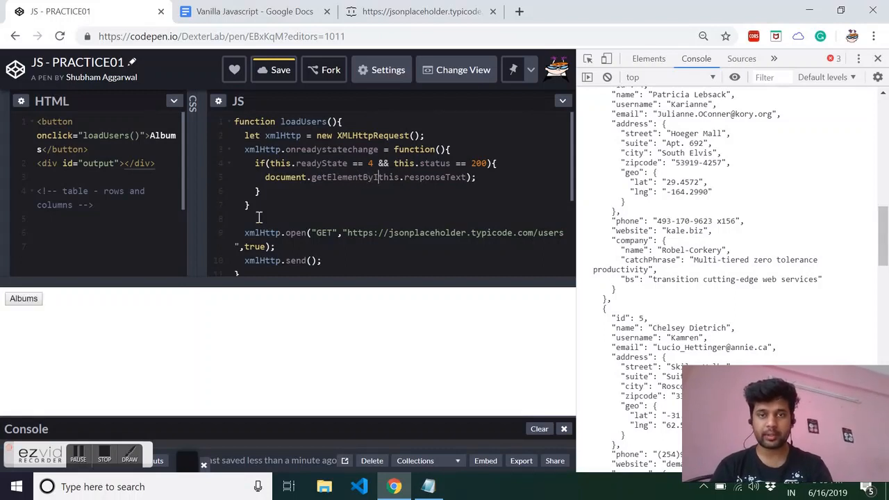
pyautogui.write('()')
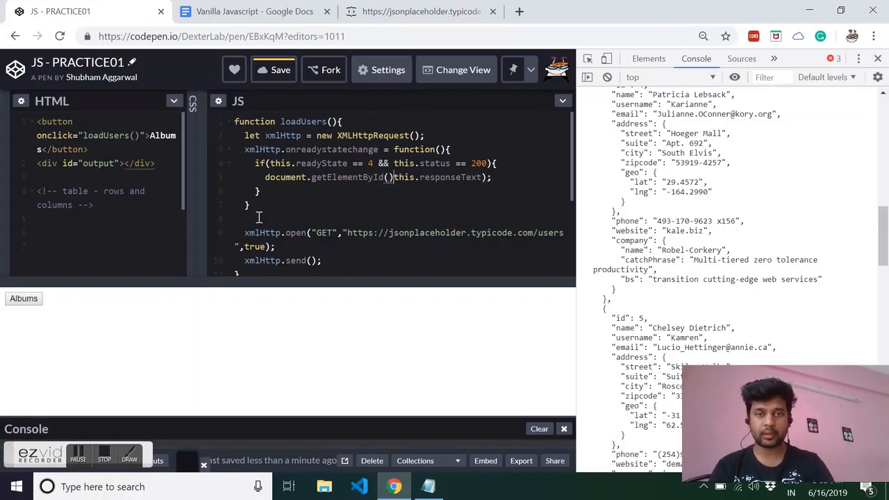
pyautogui.write('"')
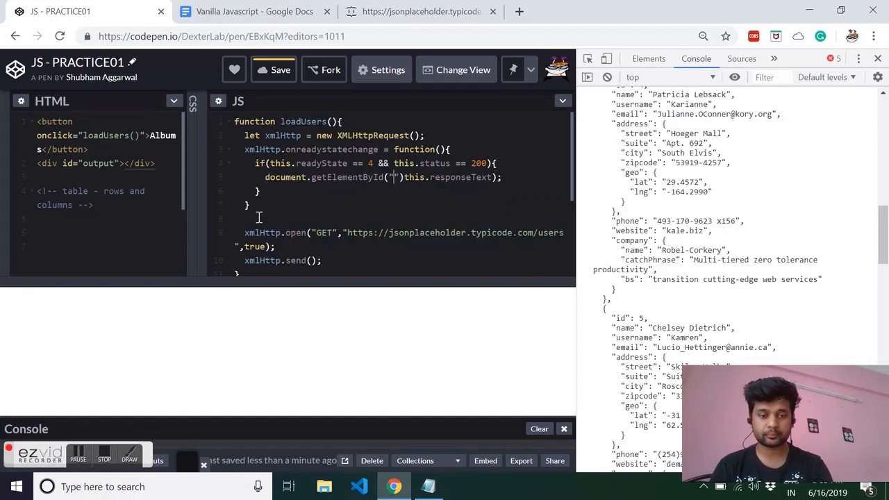
pyautogui.write('outpiy')
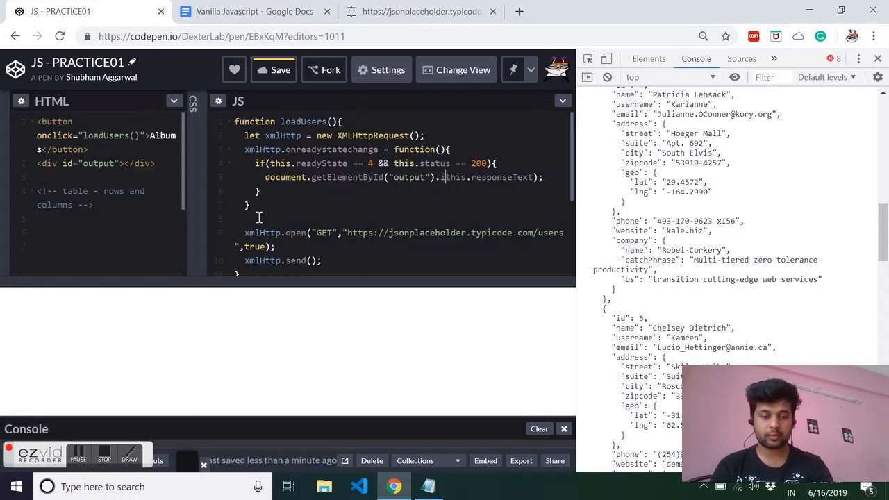
pyautogui.write('nnerHTML')
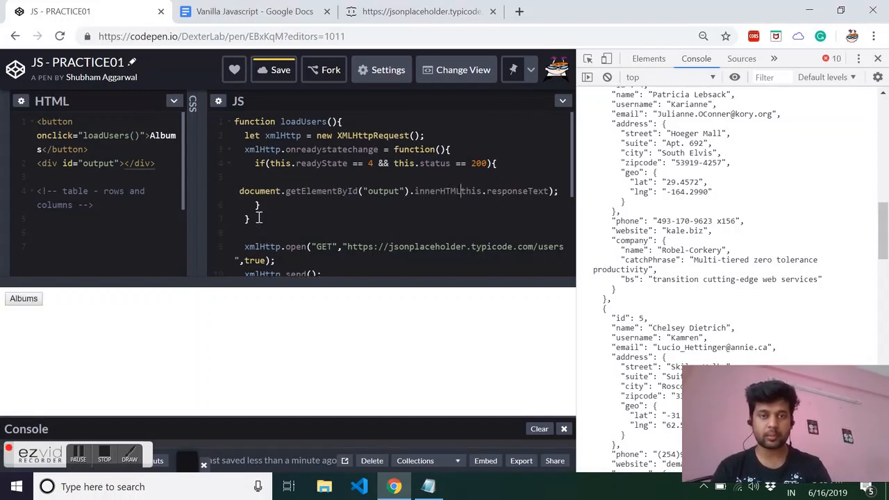
pyautogui.press('enter')
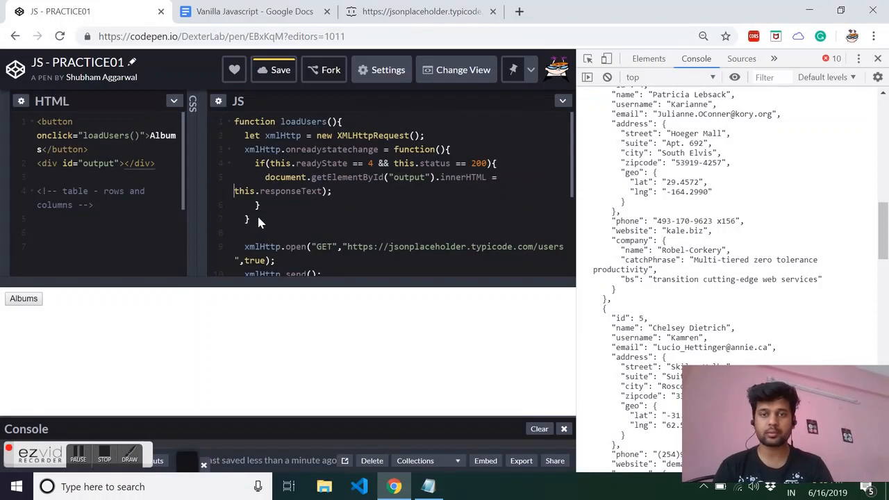